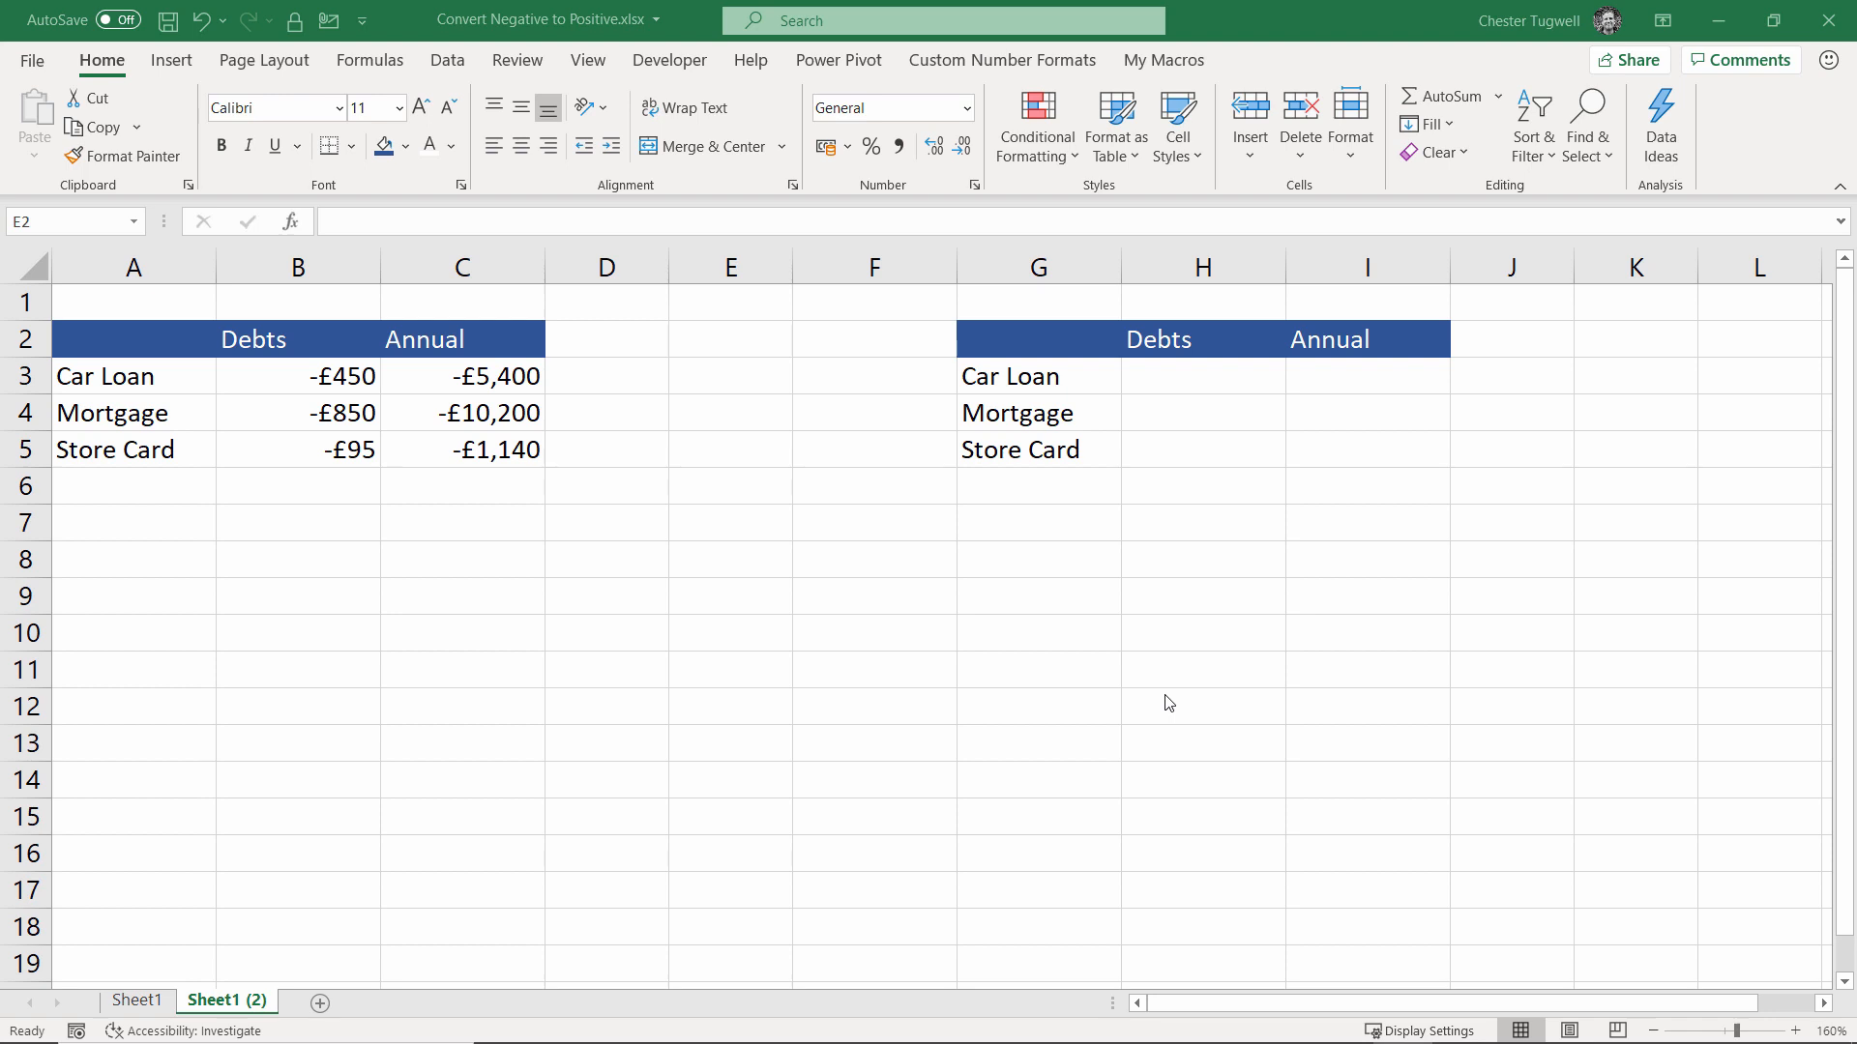
mouse_move(780, 422)
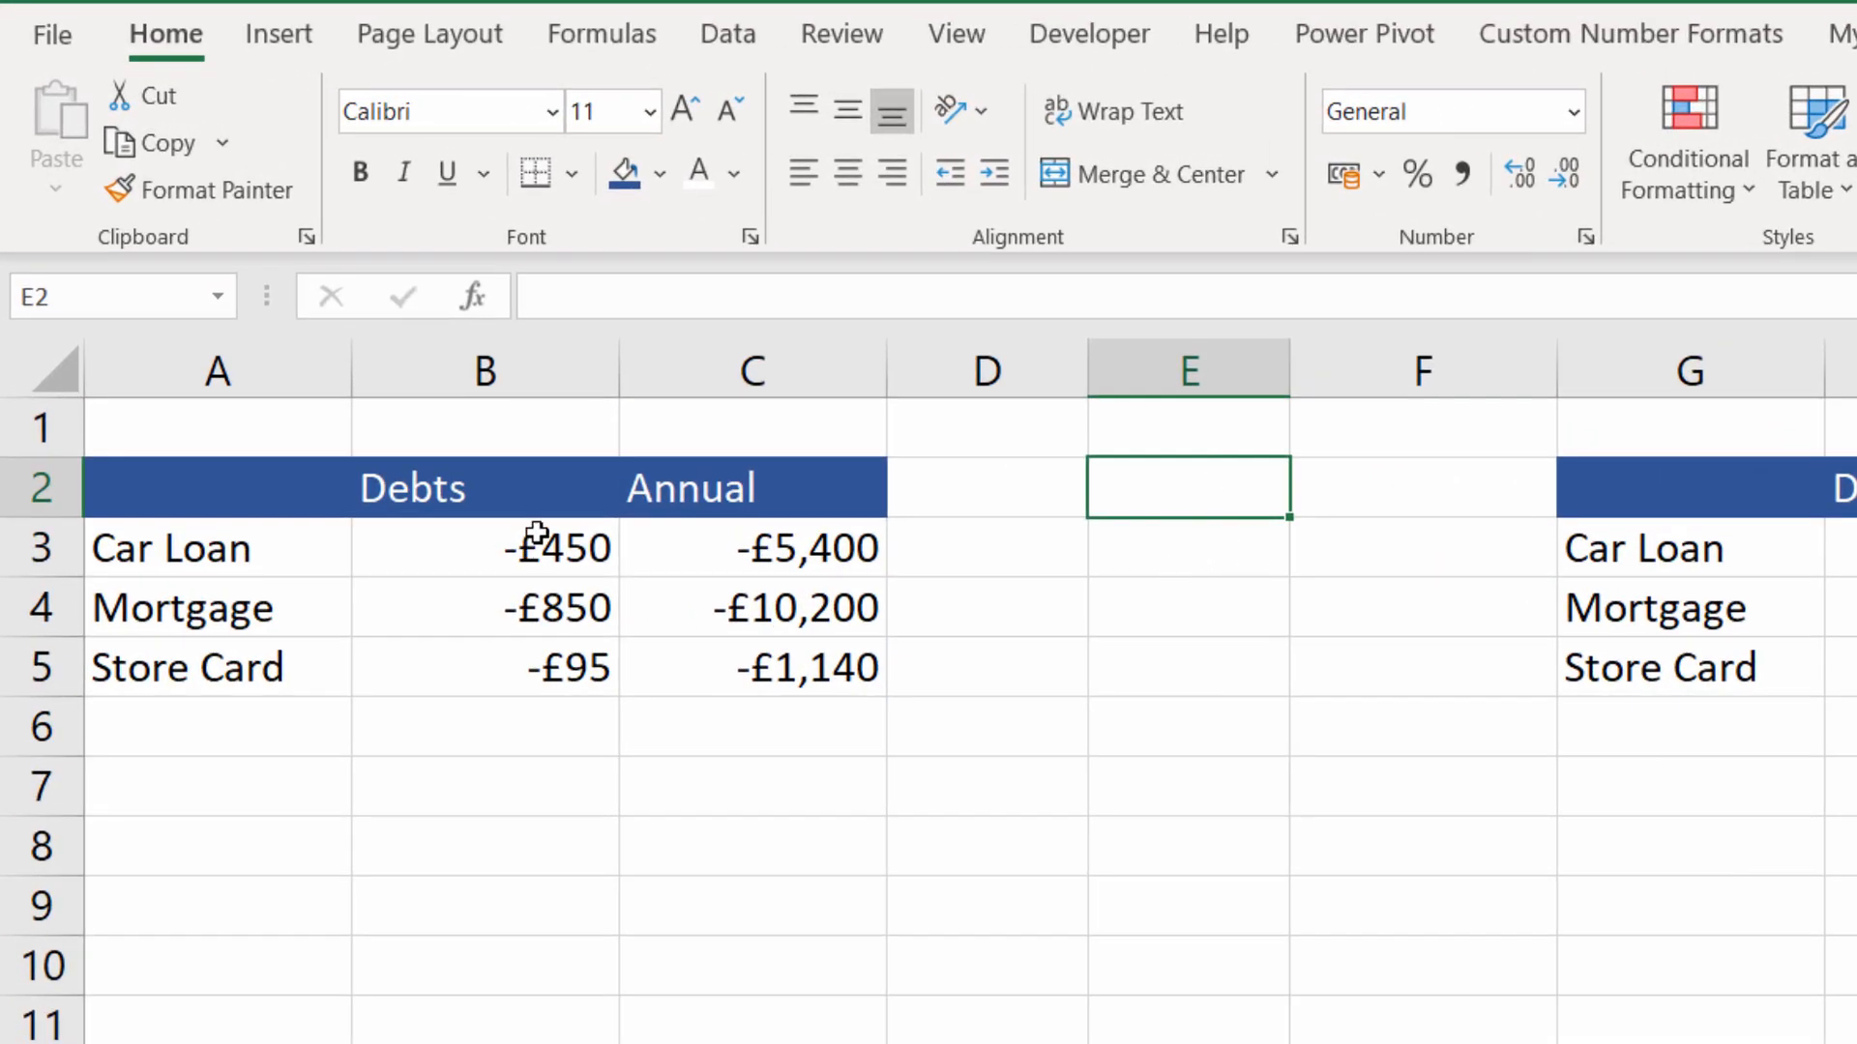
Select the annual totals C3:C5 to reveal their monthly-times-12 formulas.
left_click_drag(484, 548, 483, 666)
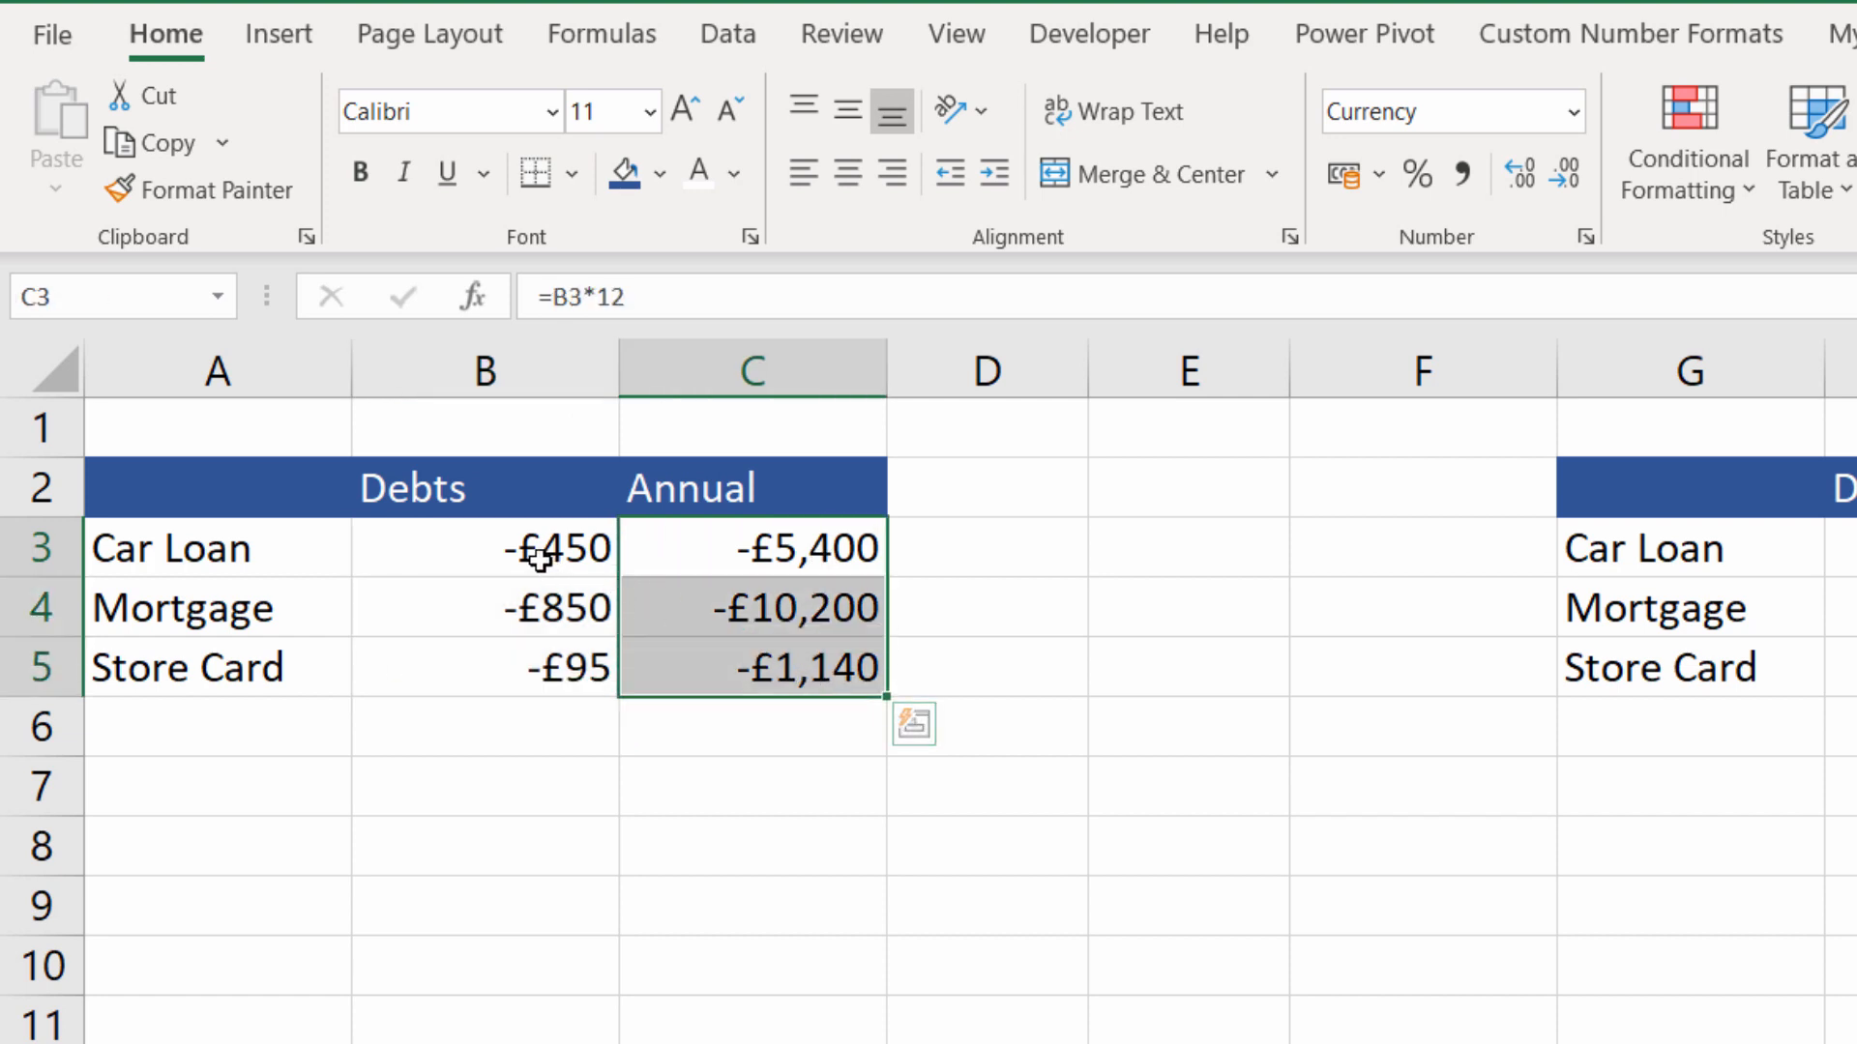
mouse_move(1186, 488)
type("-")
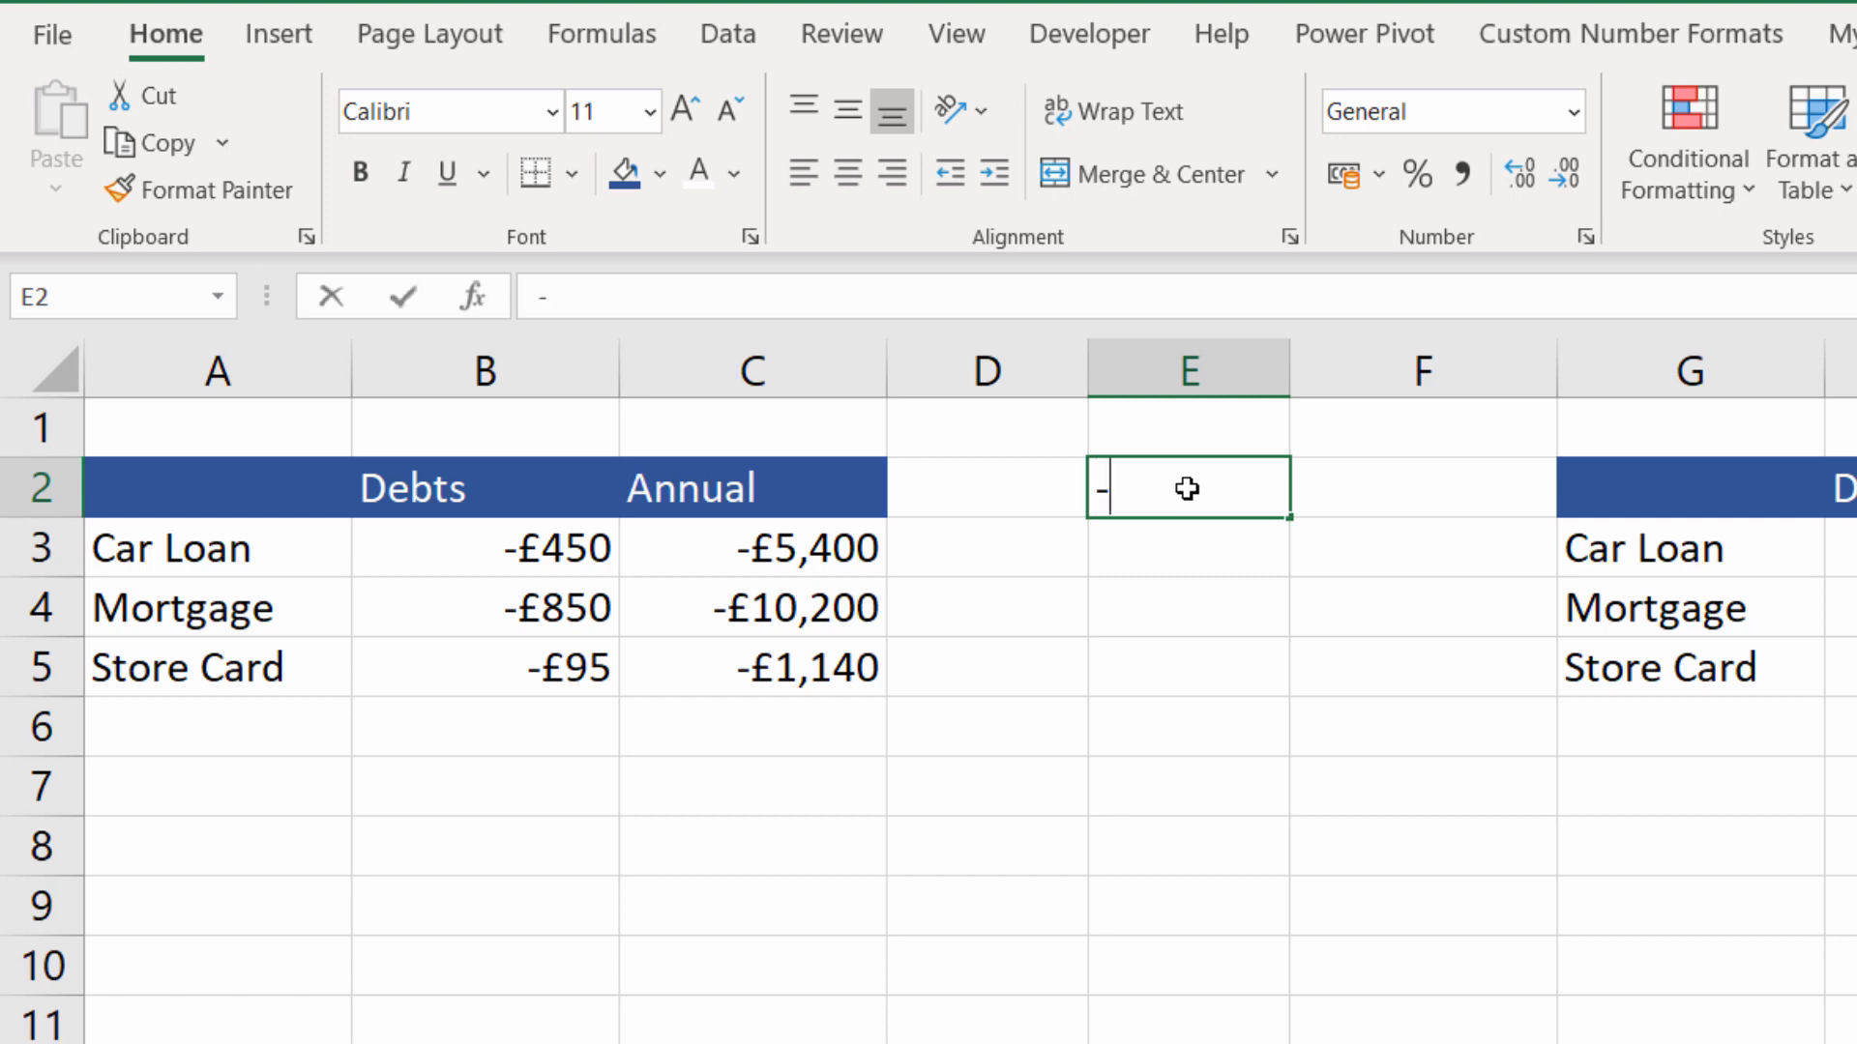
Paste Special Multiply the copied -1 onto debts B3:B5, turning 450, 850, 95 positive.
type("1")
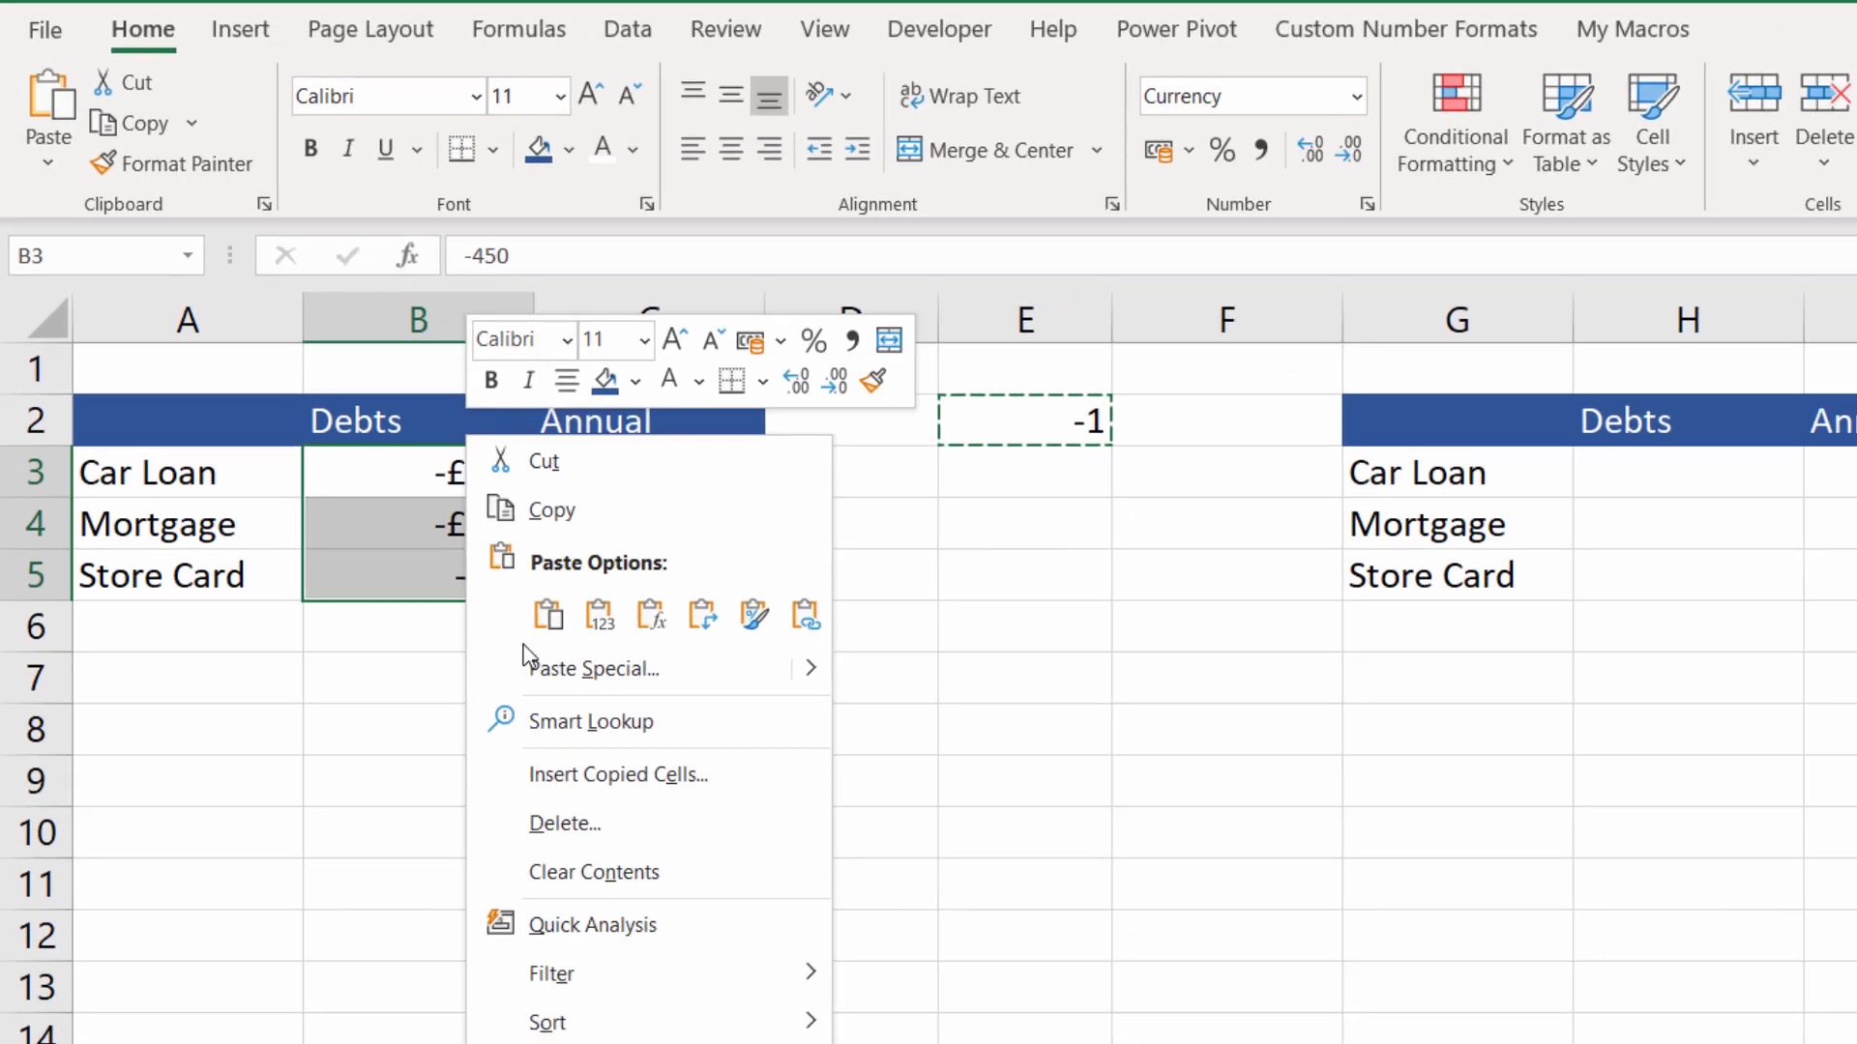
left_click(594, 667)
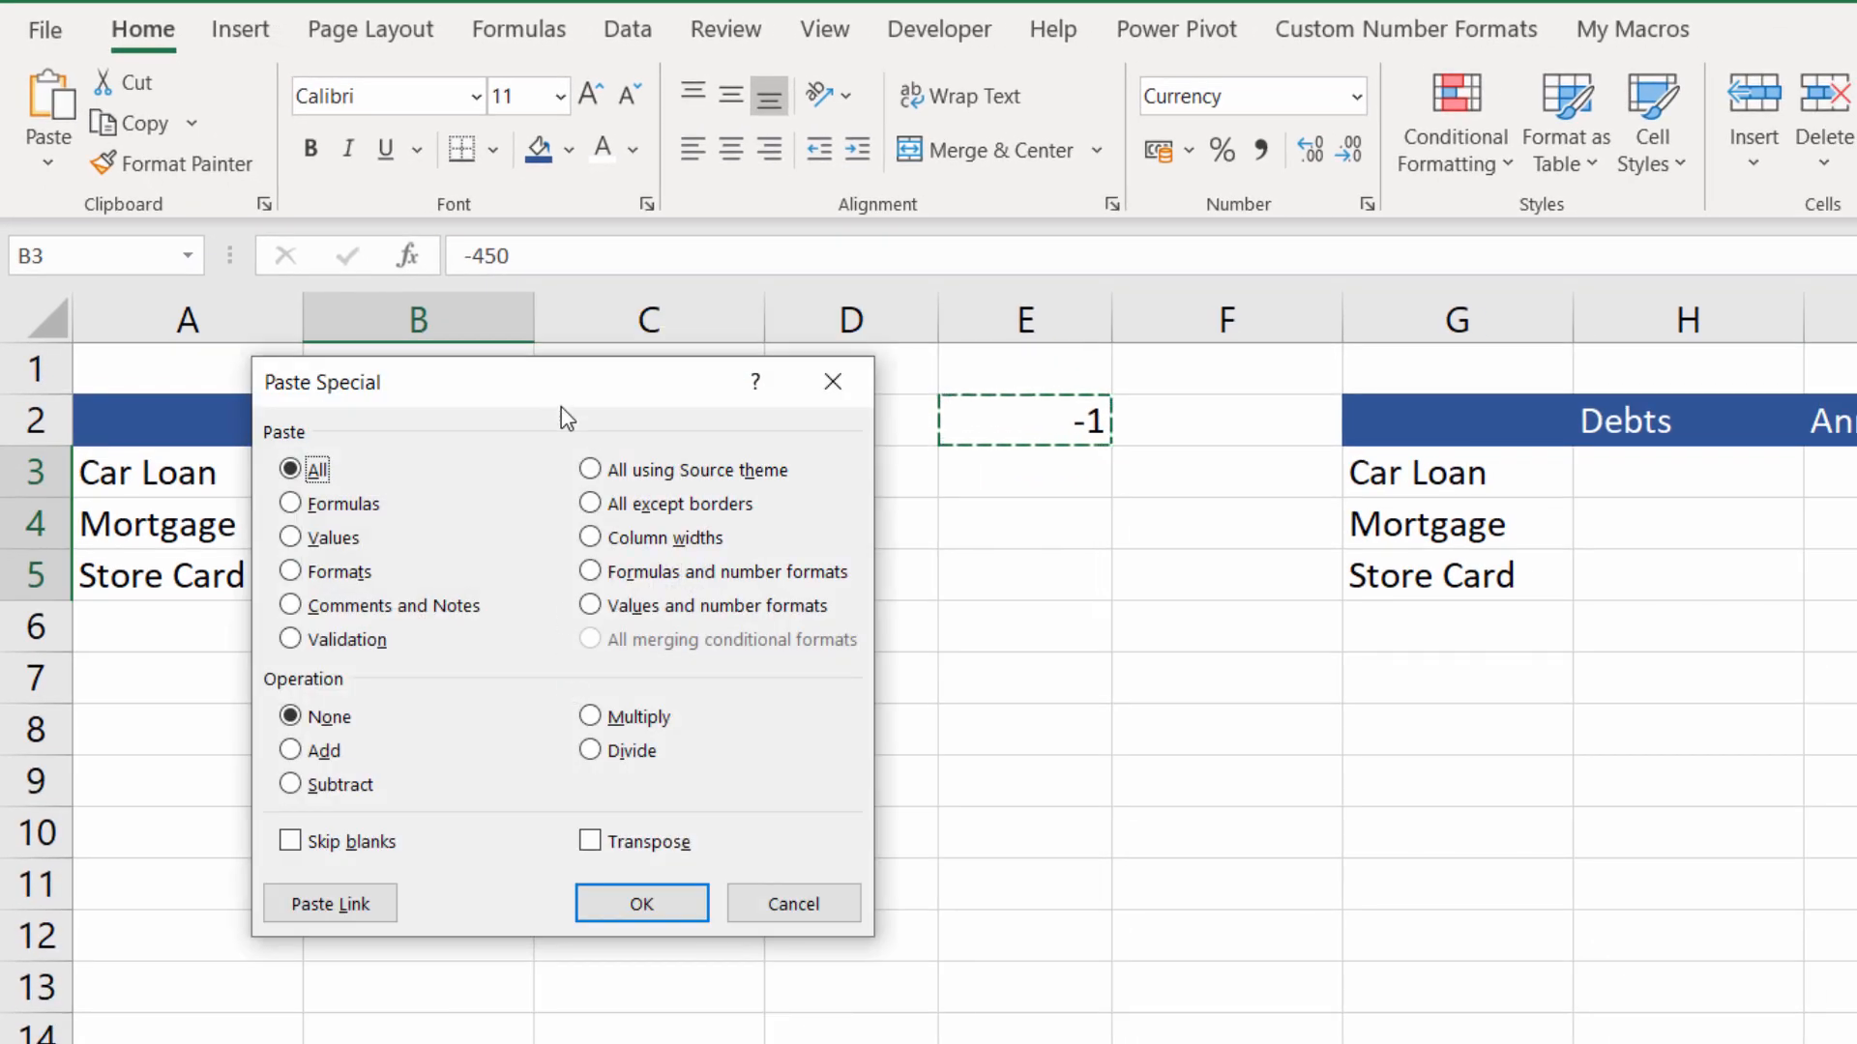
left_click(590, 716)
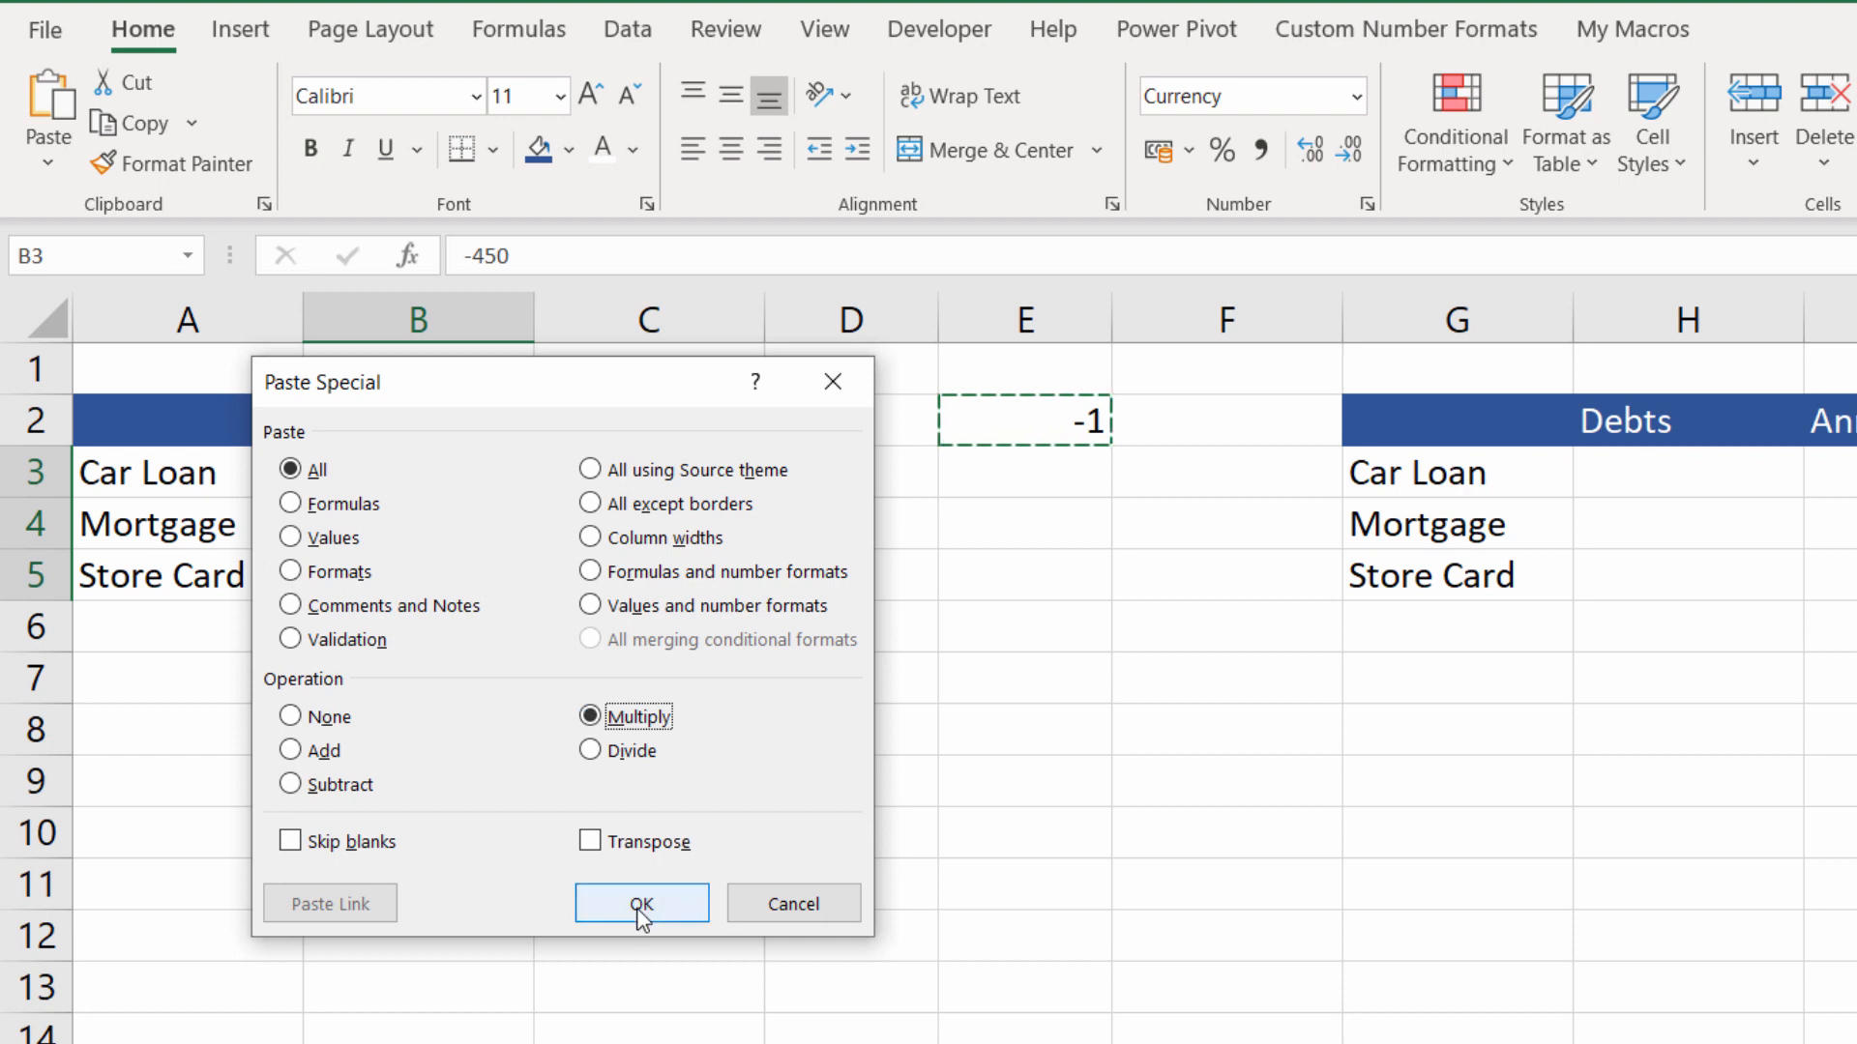
left_click(642, 903)
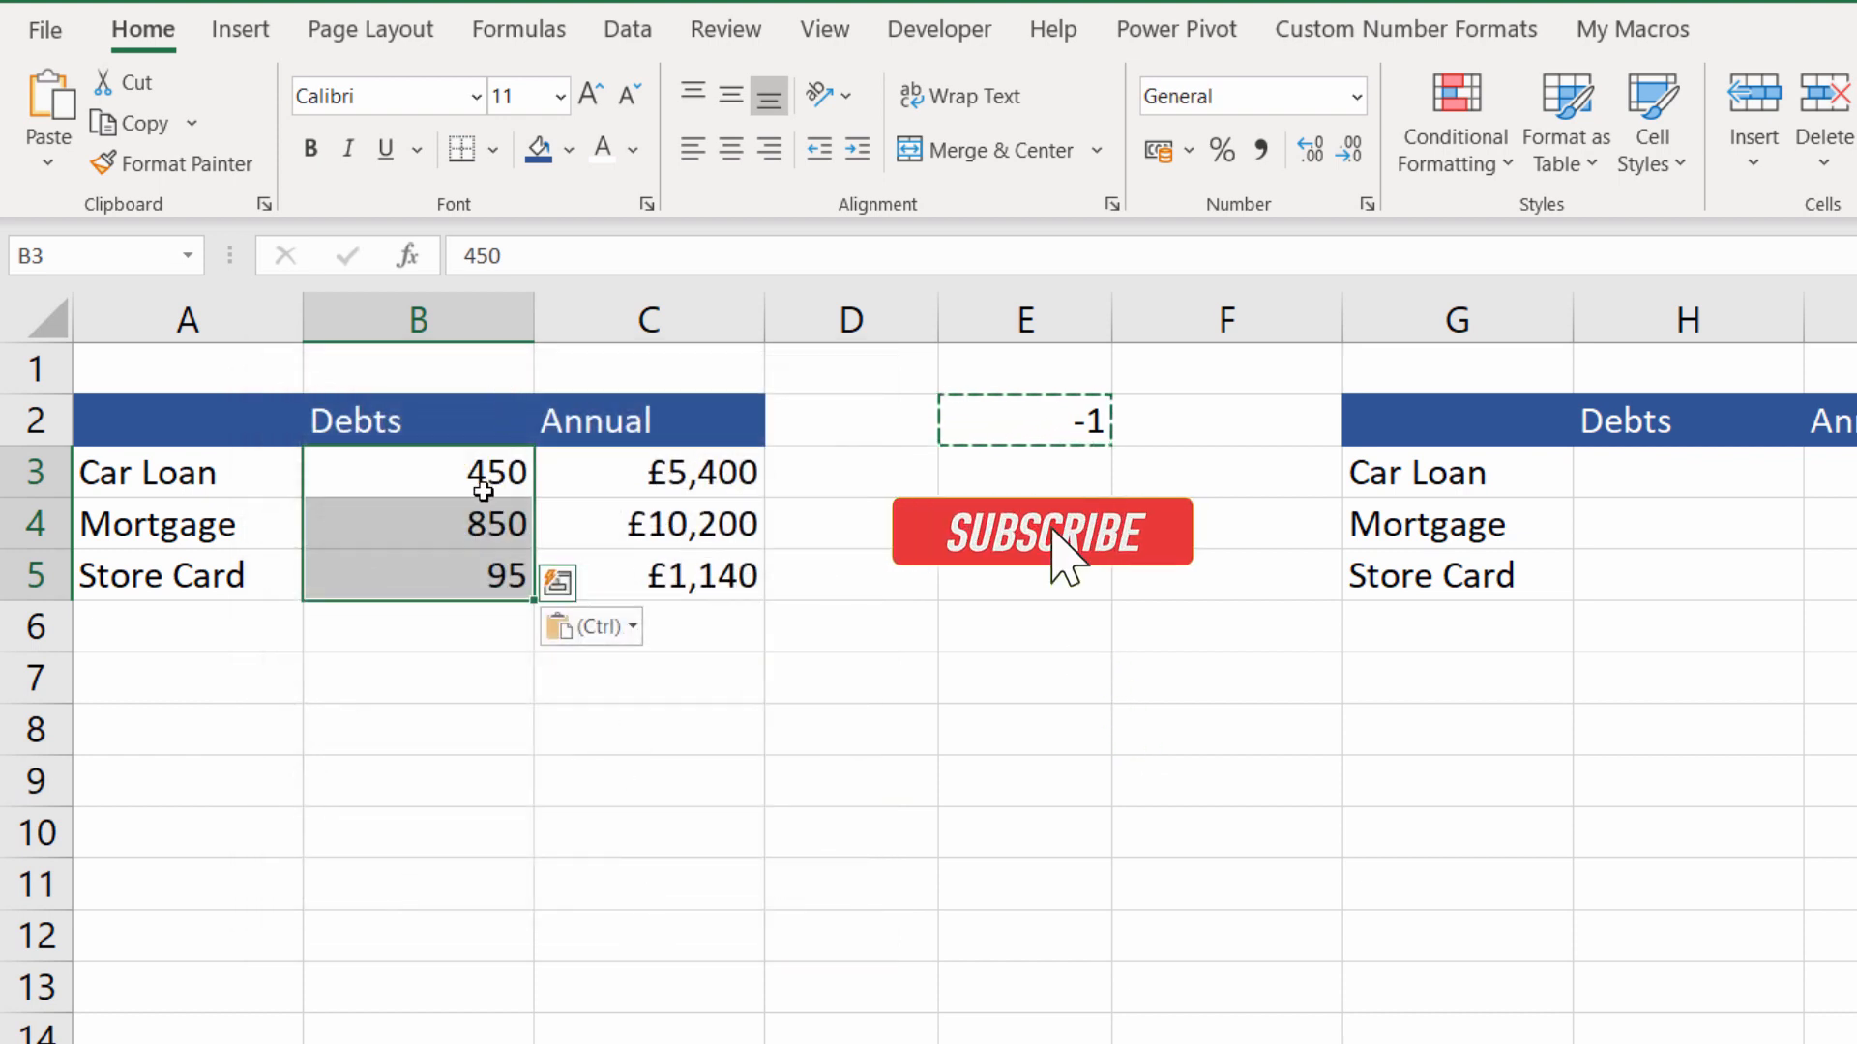
Multiply B3:B5 by -1 again via Paste Special, returning the debts to negative.
left_click(1039, 530)
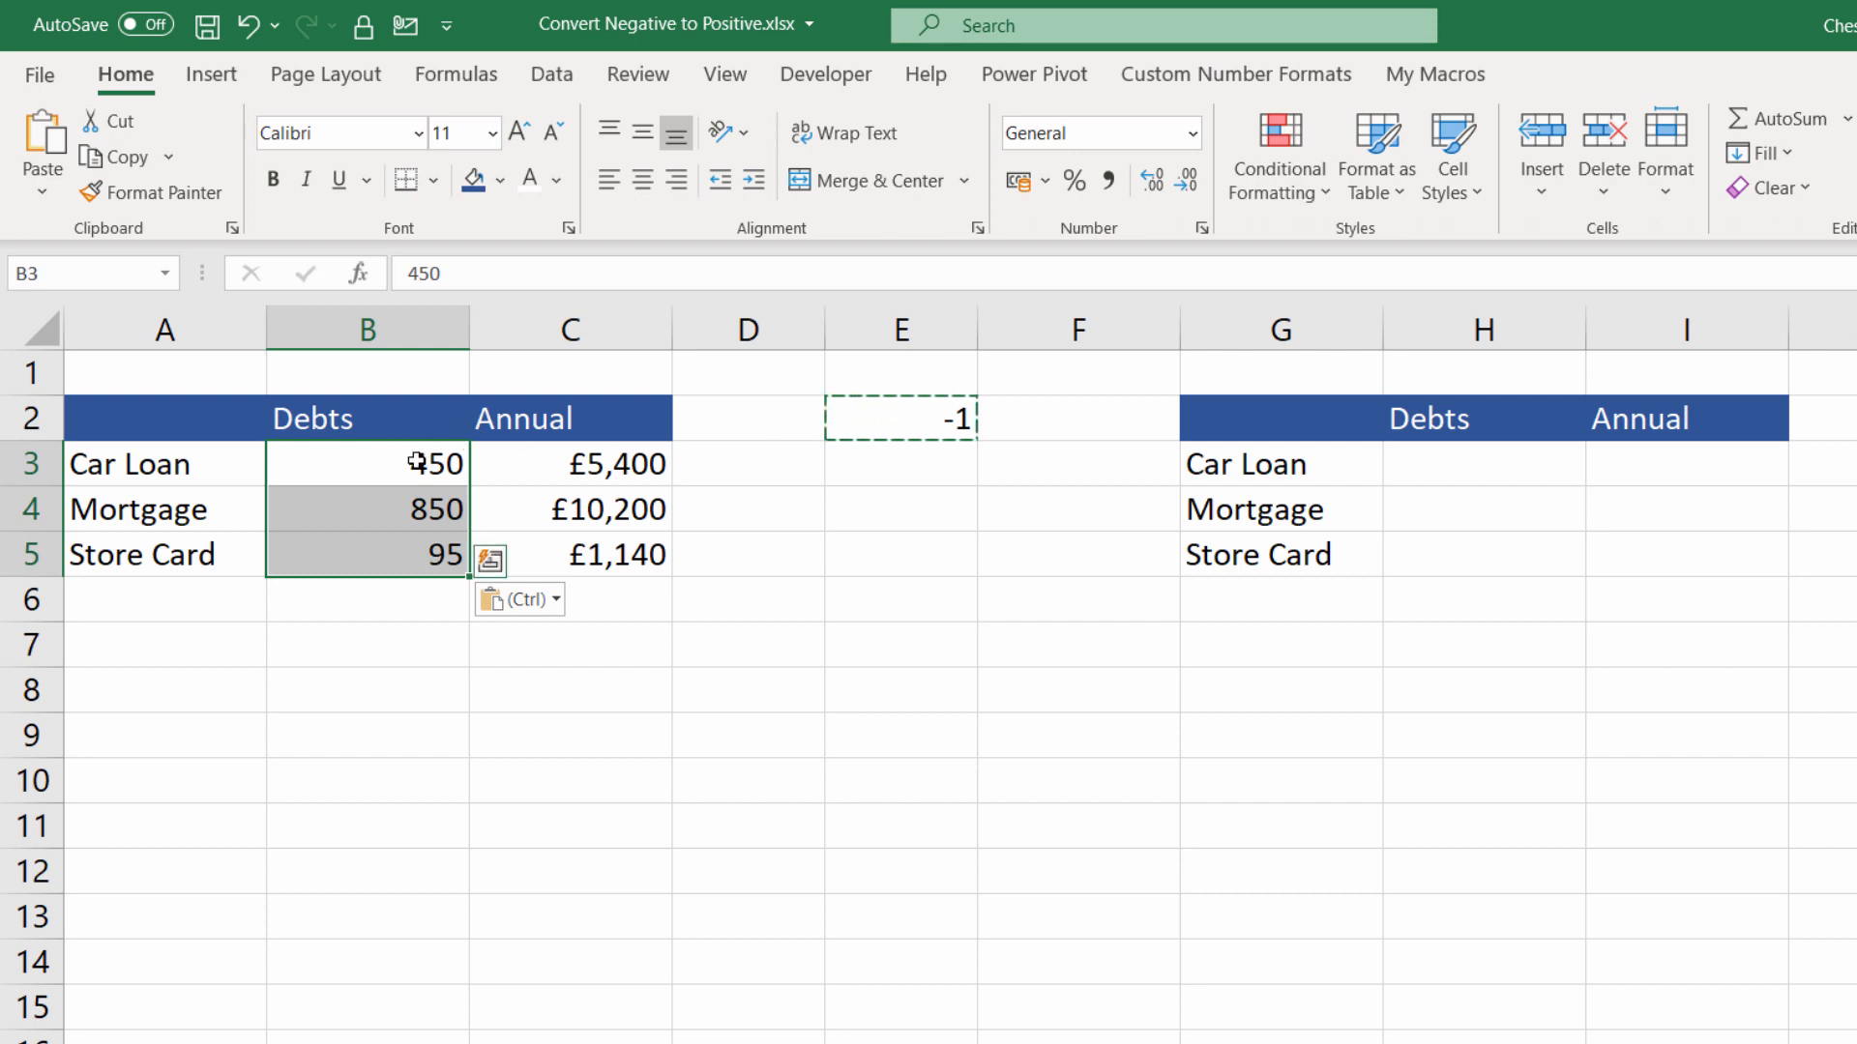
right_click(368, 509)
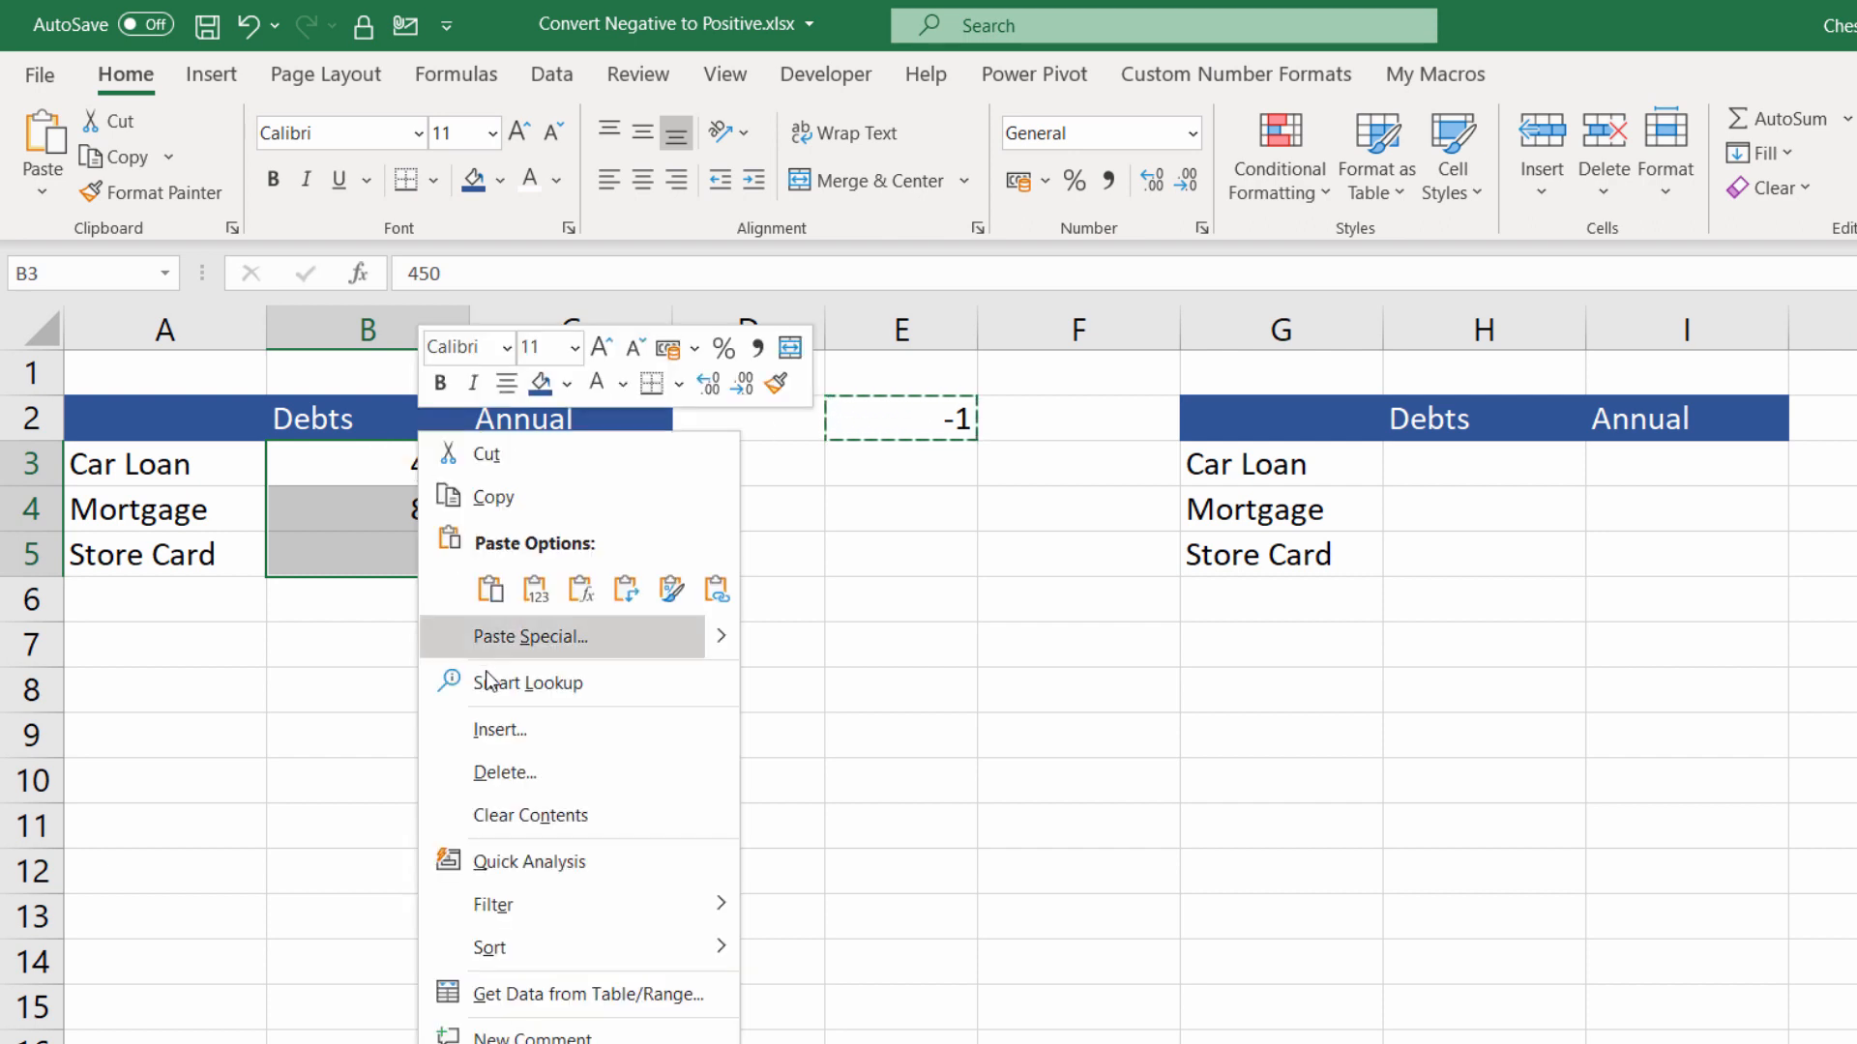
left_click(528, 637)
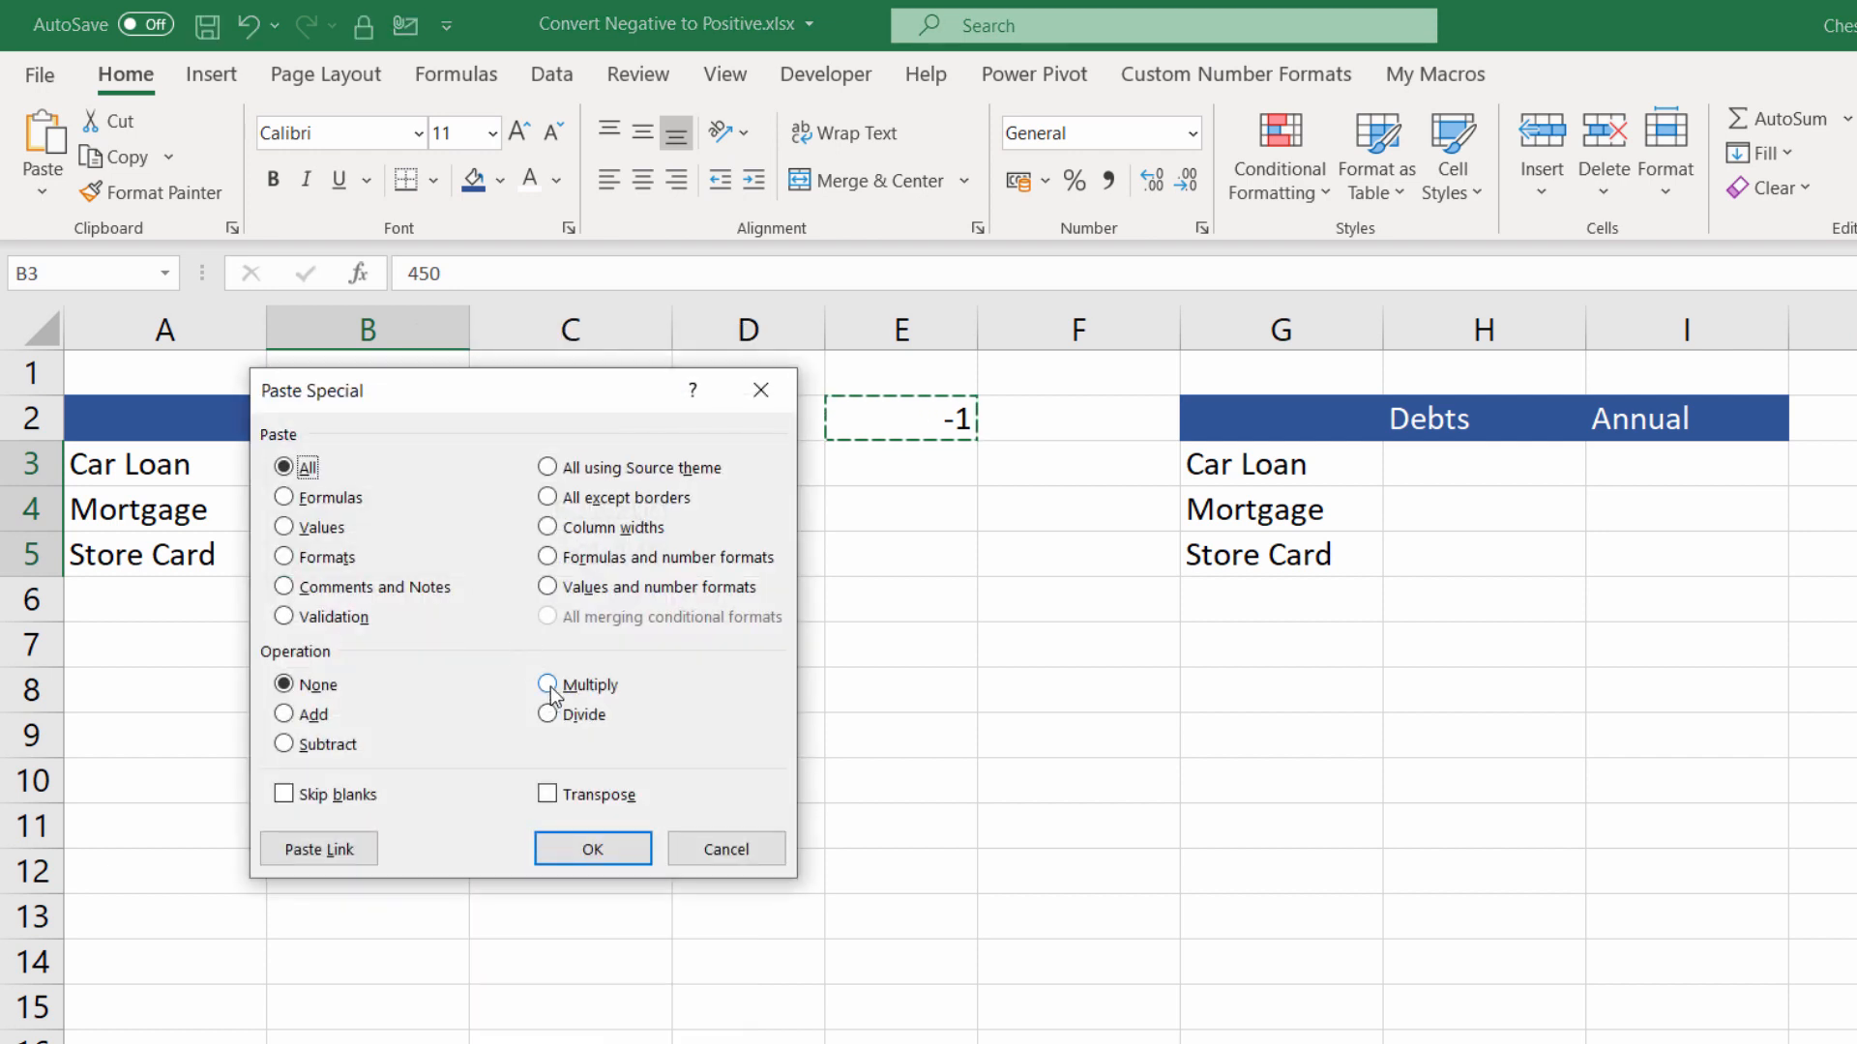
left_click(592, 849)
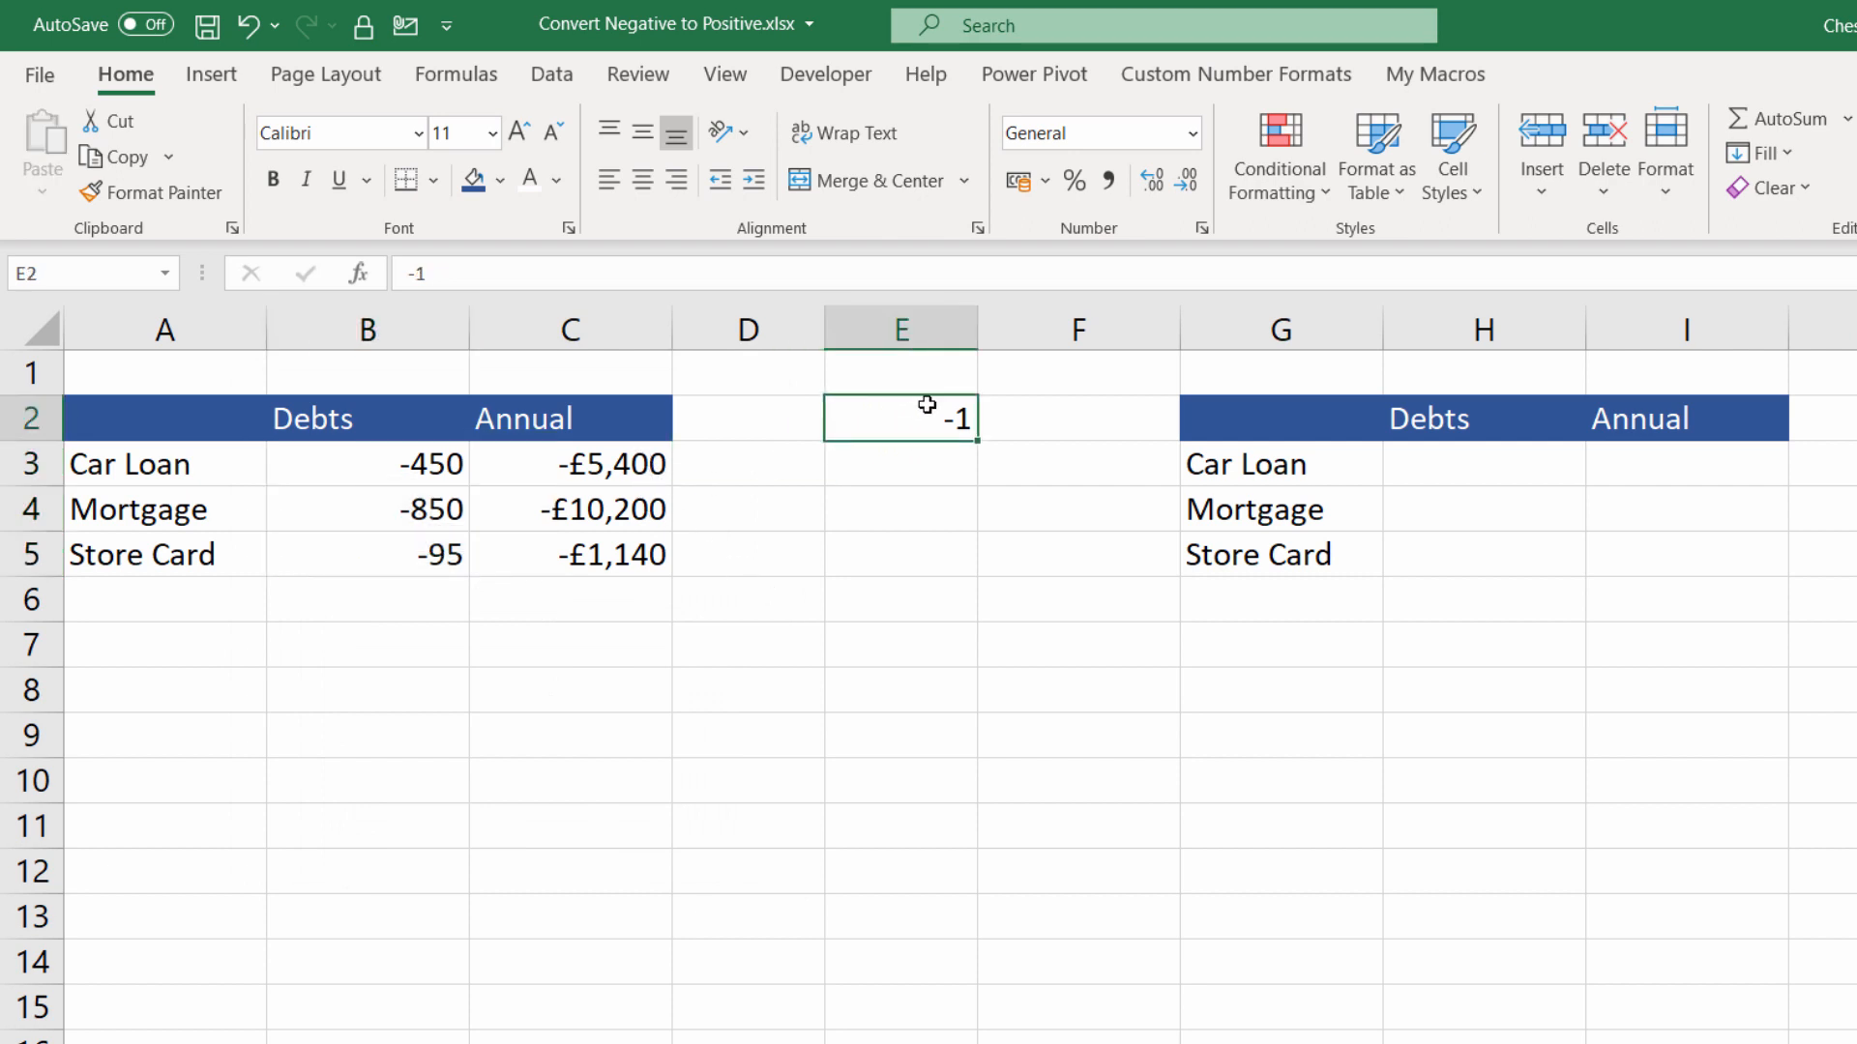
left_click(569, 462)
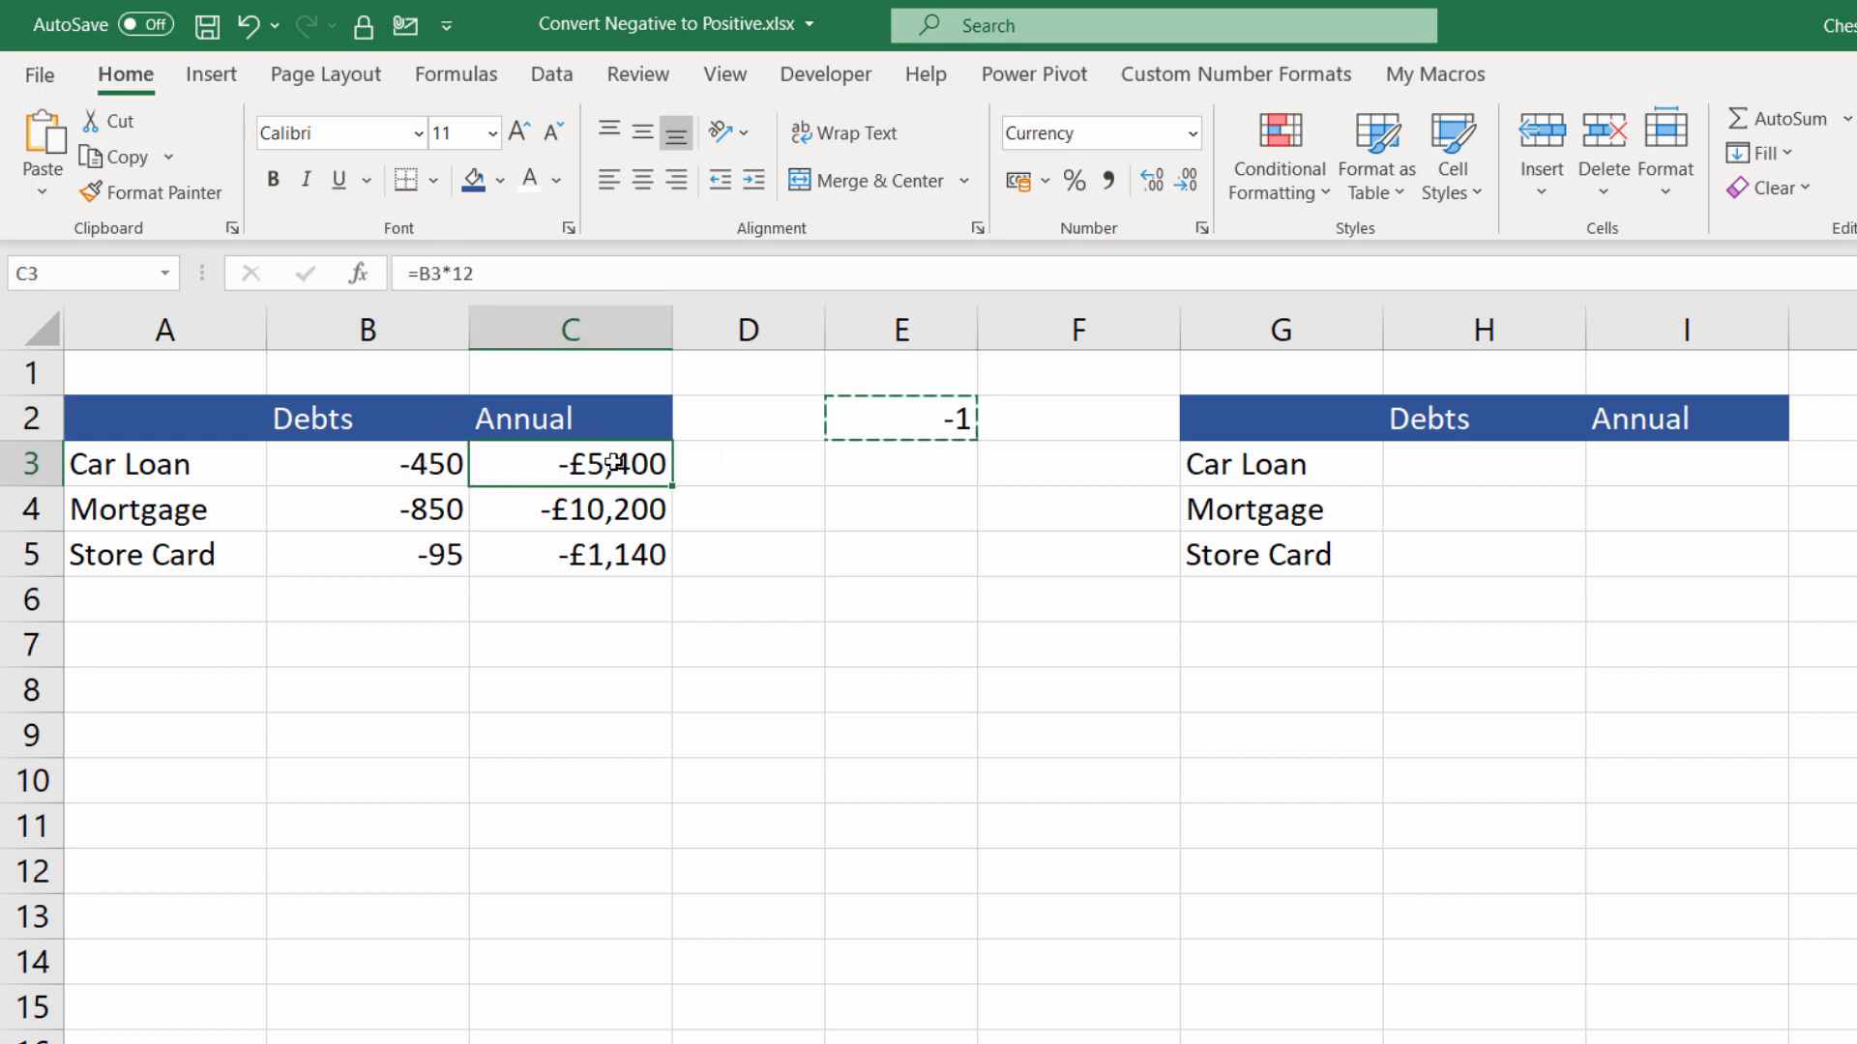
left_click_drag(569, 462, 569, 555)
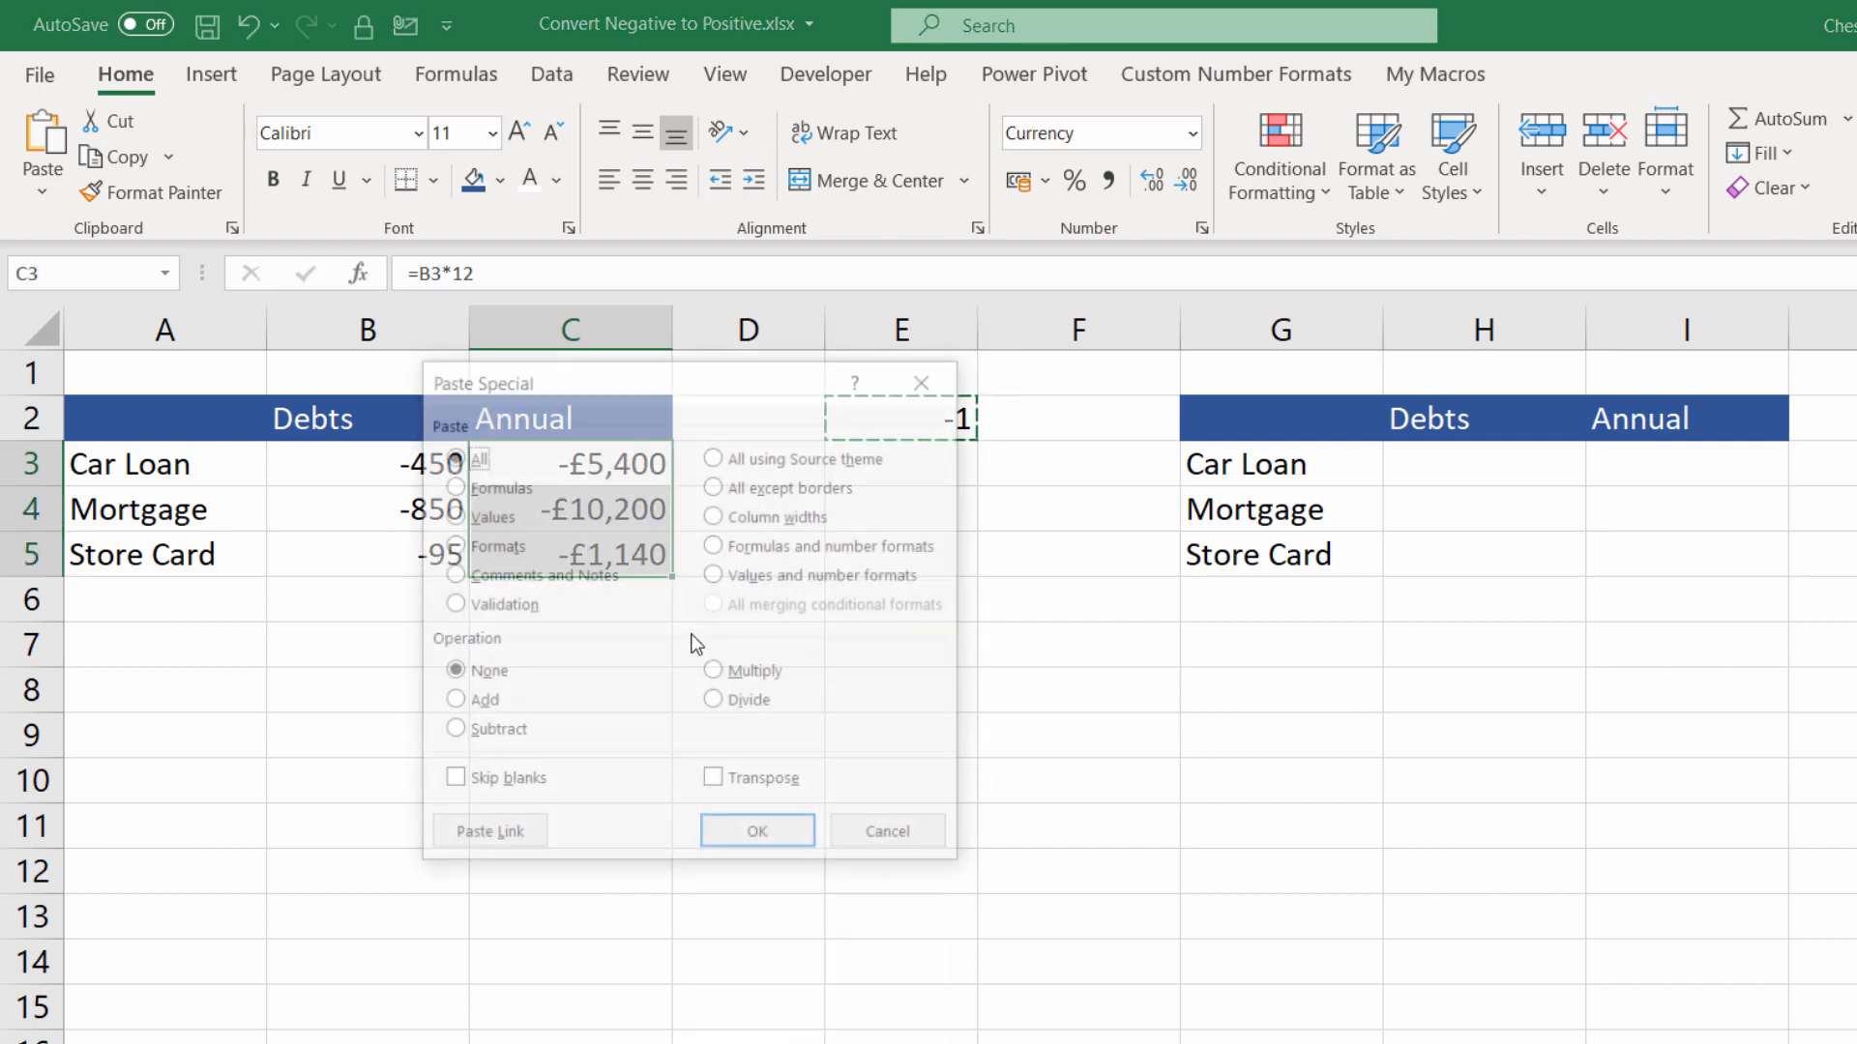
left_click(714, 673)
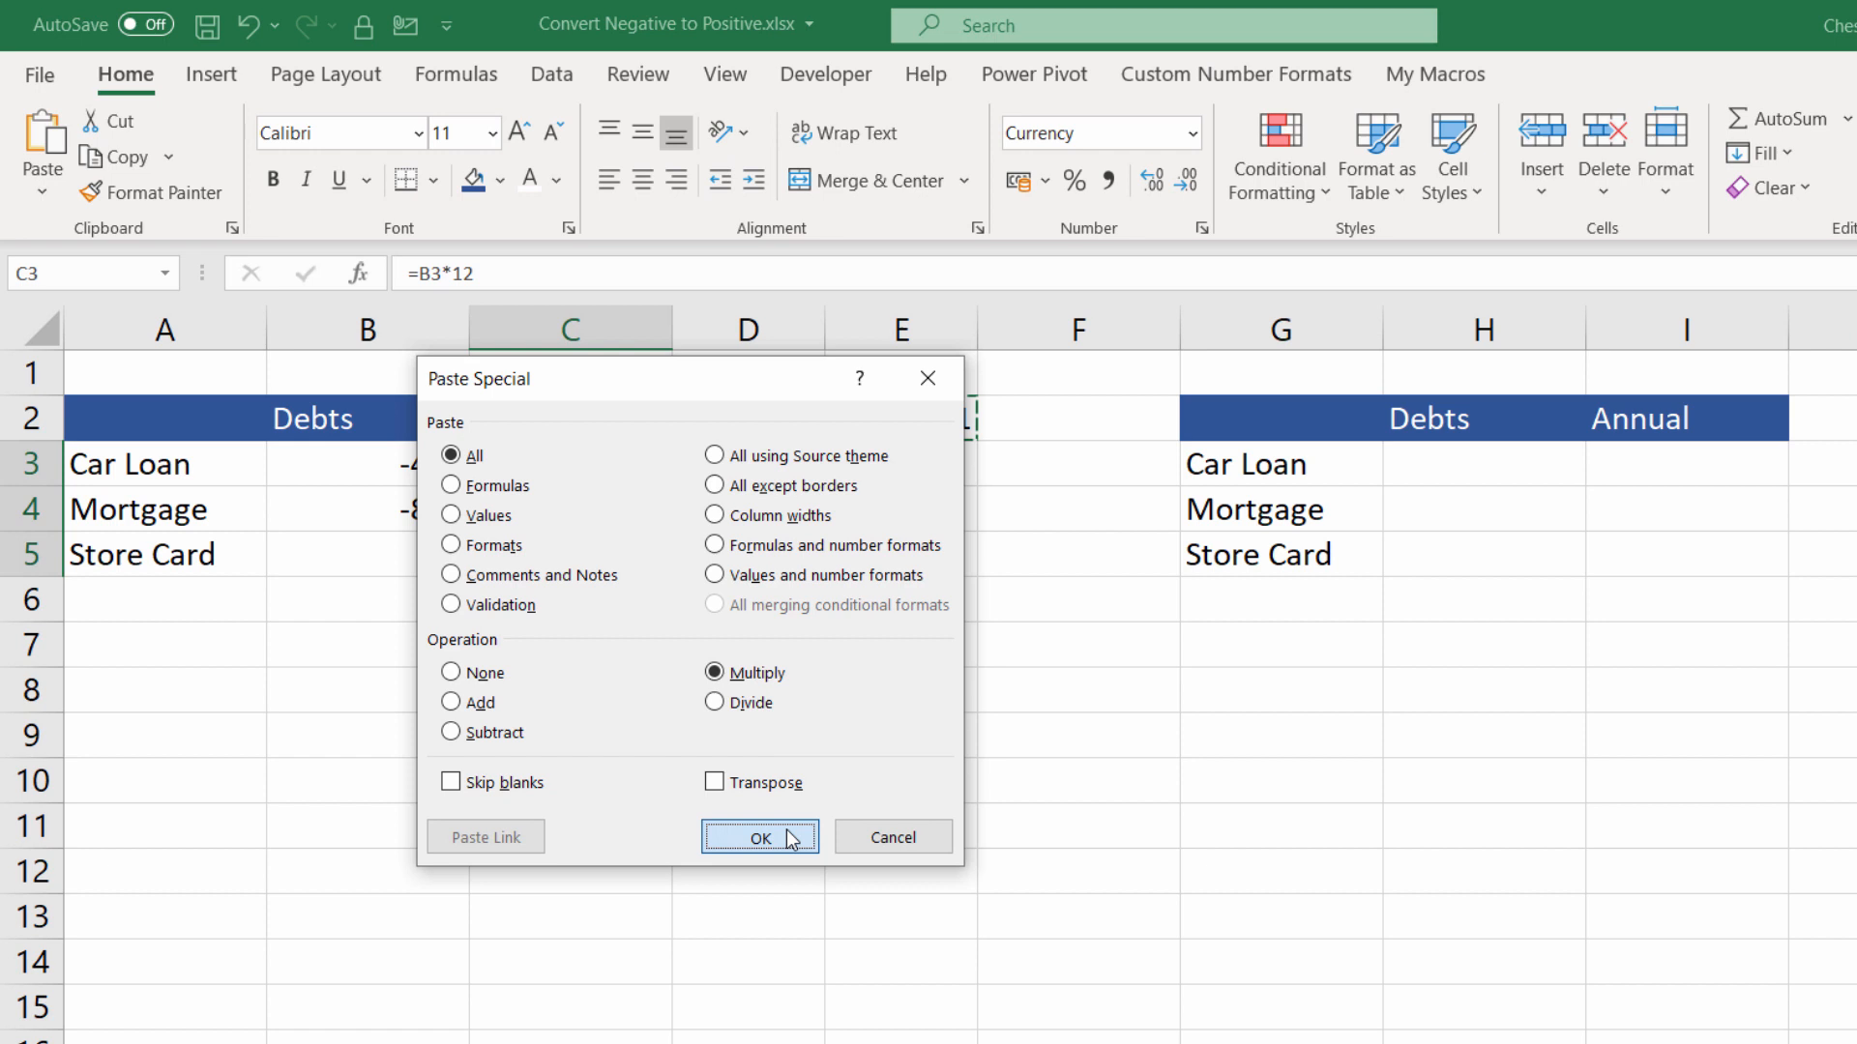
left_click(760, 838)
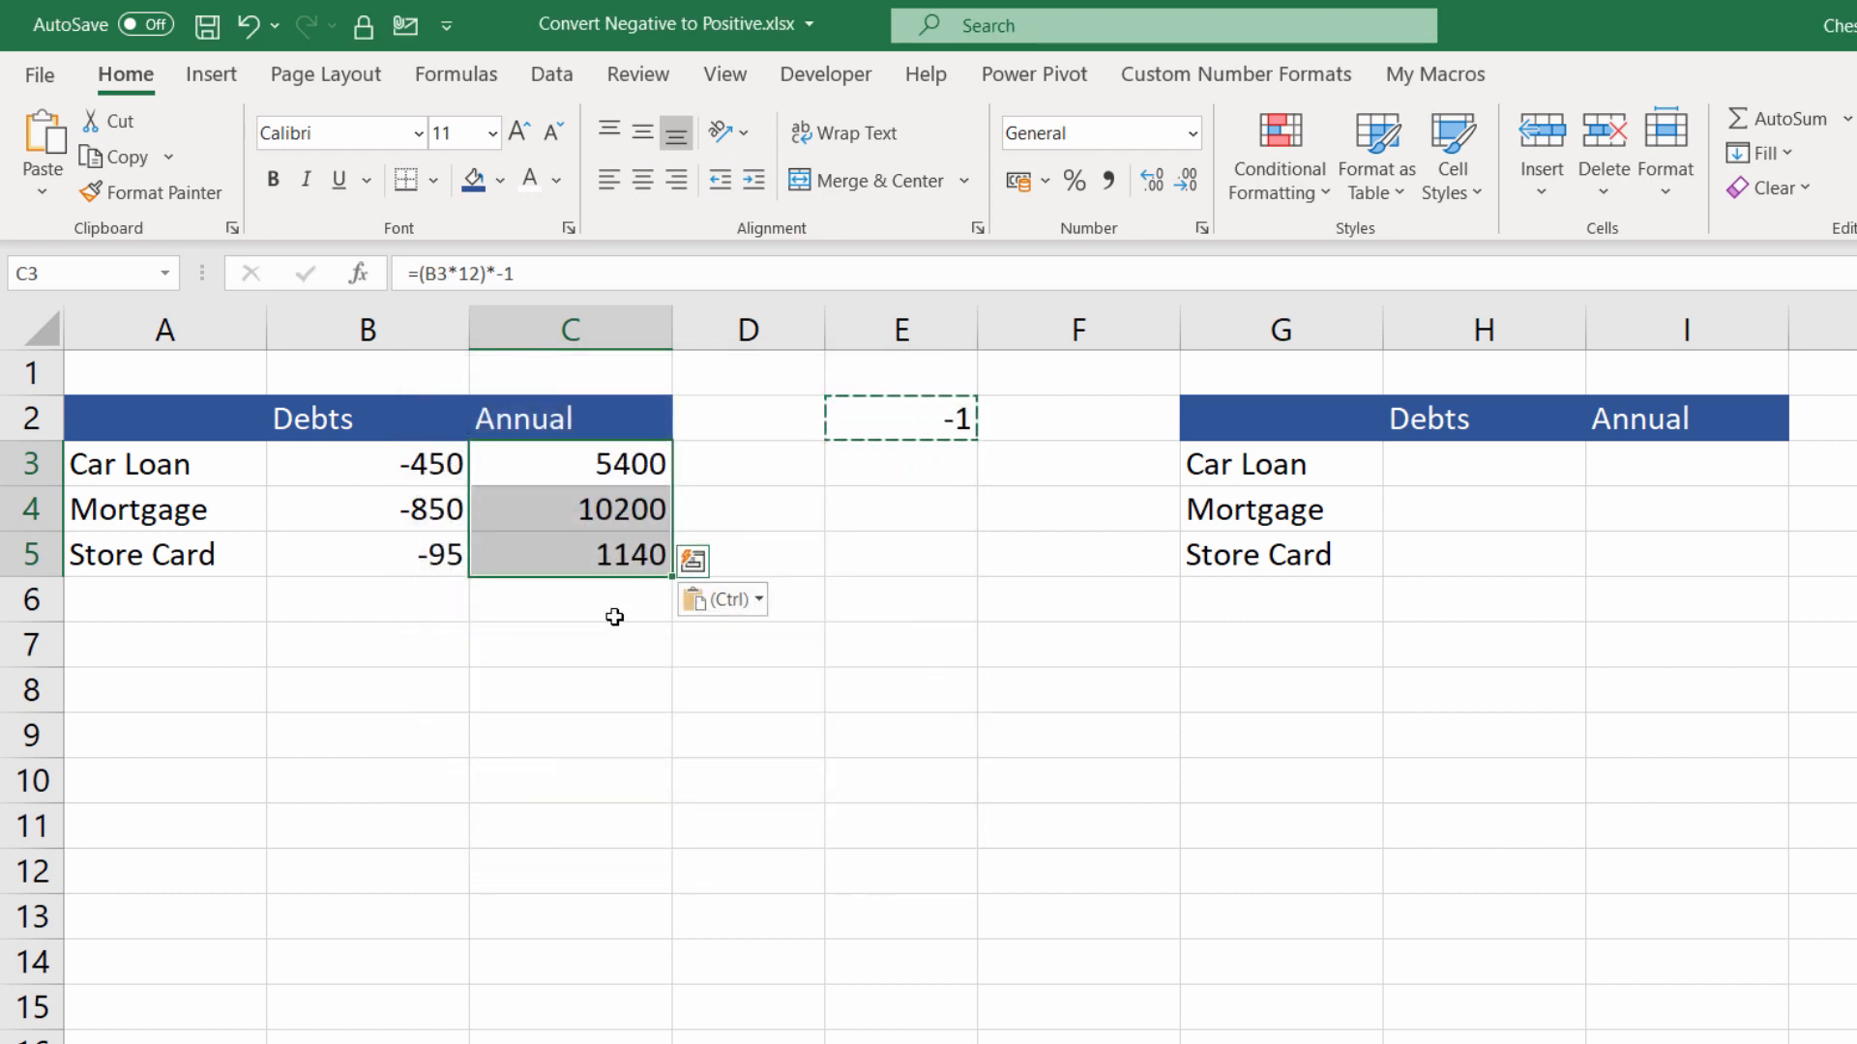
left_click(899, 418)
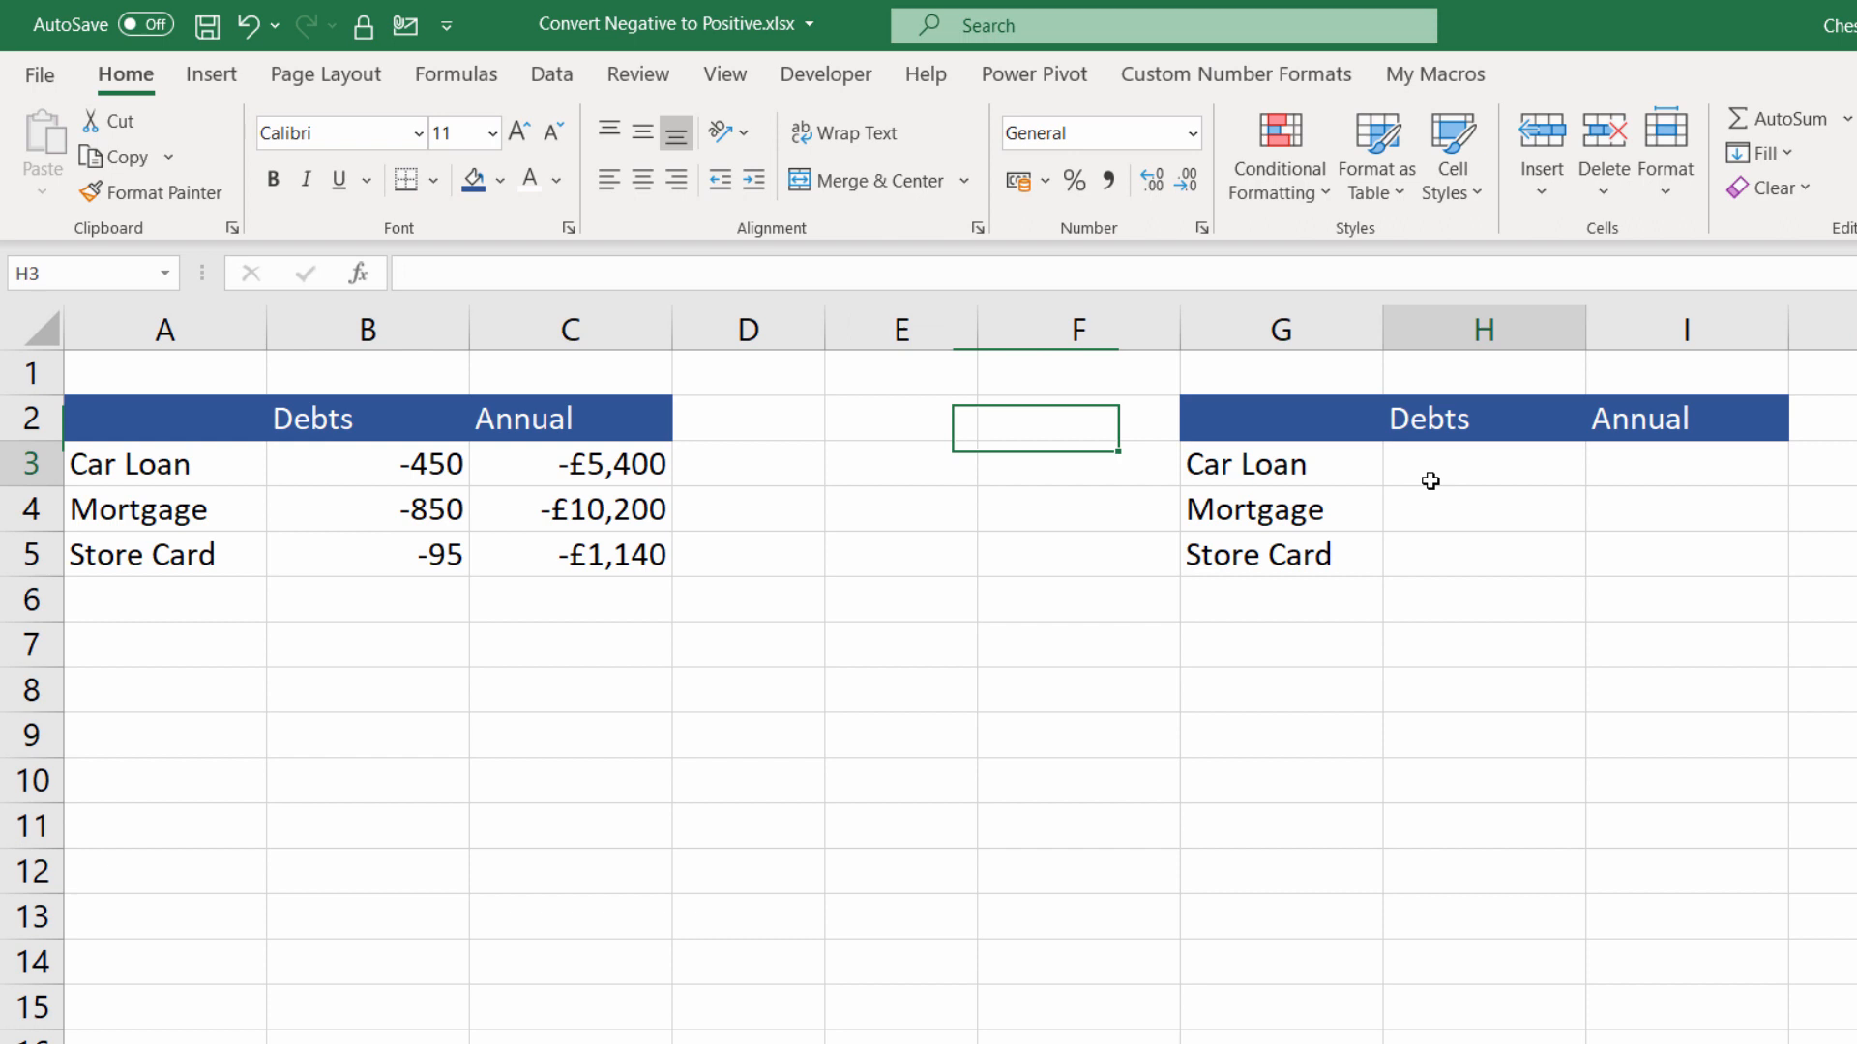
Fill the second table with =B3*-1 formulas giving positive debts £450, £850, £95.
left_click_drag(165, 418, 568, 555)
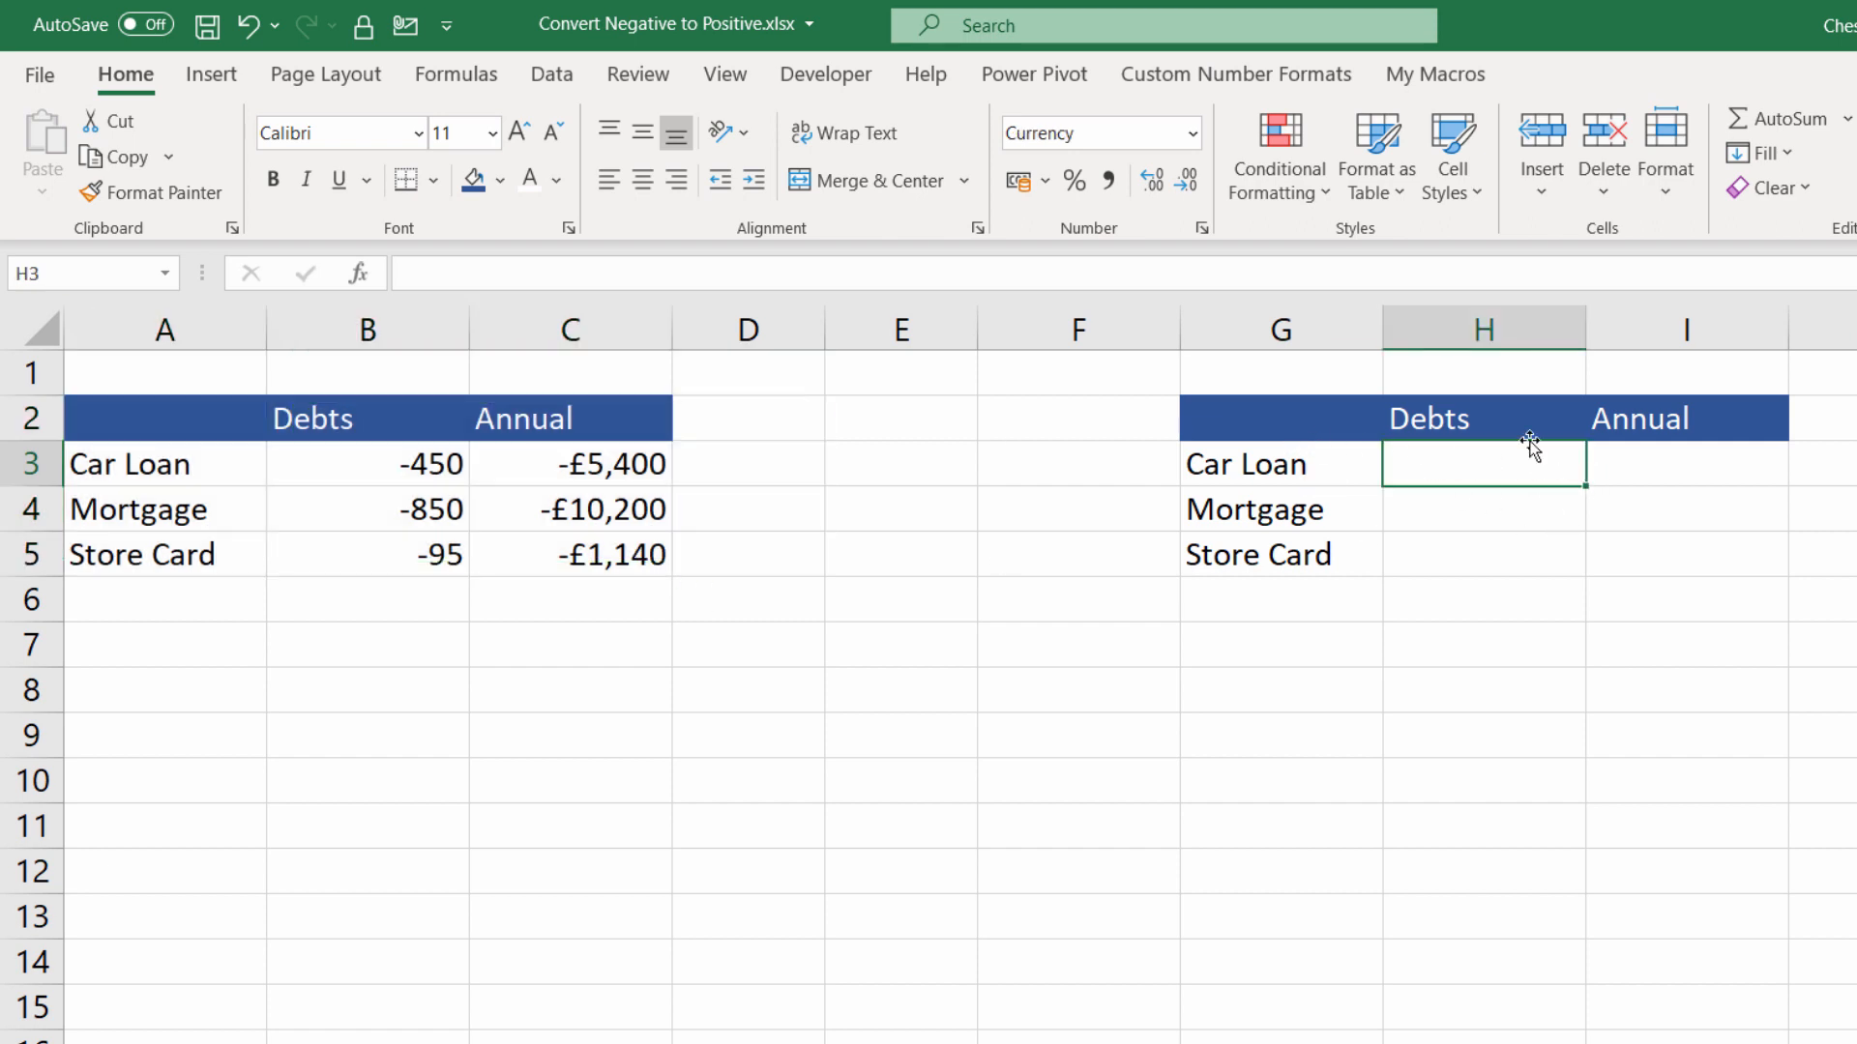
mouse_move(1373, 562)
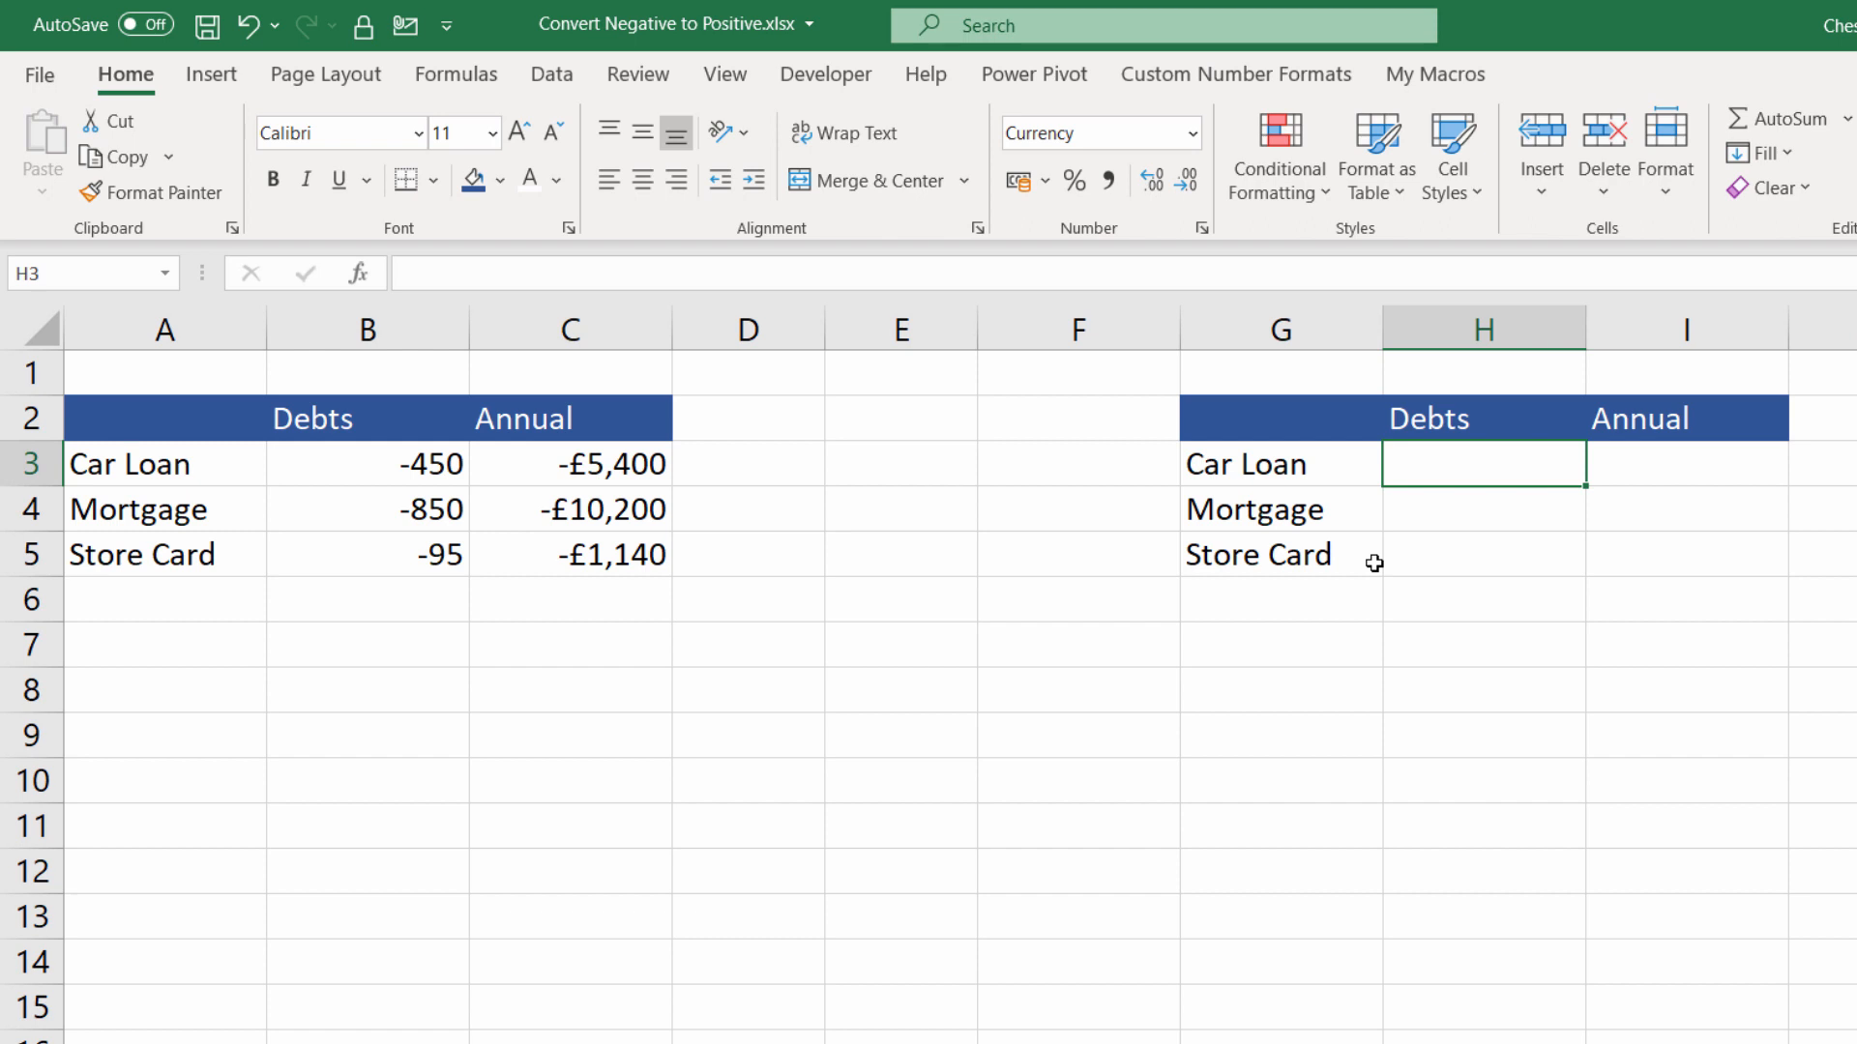
mouse_move(1281, 510)
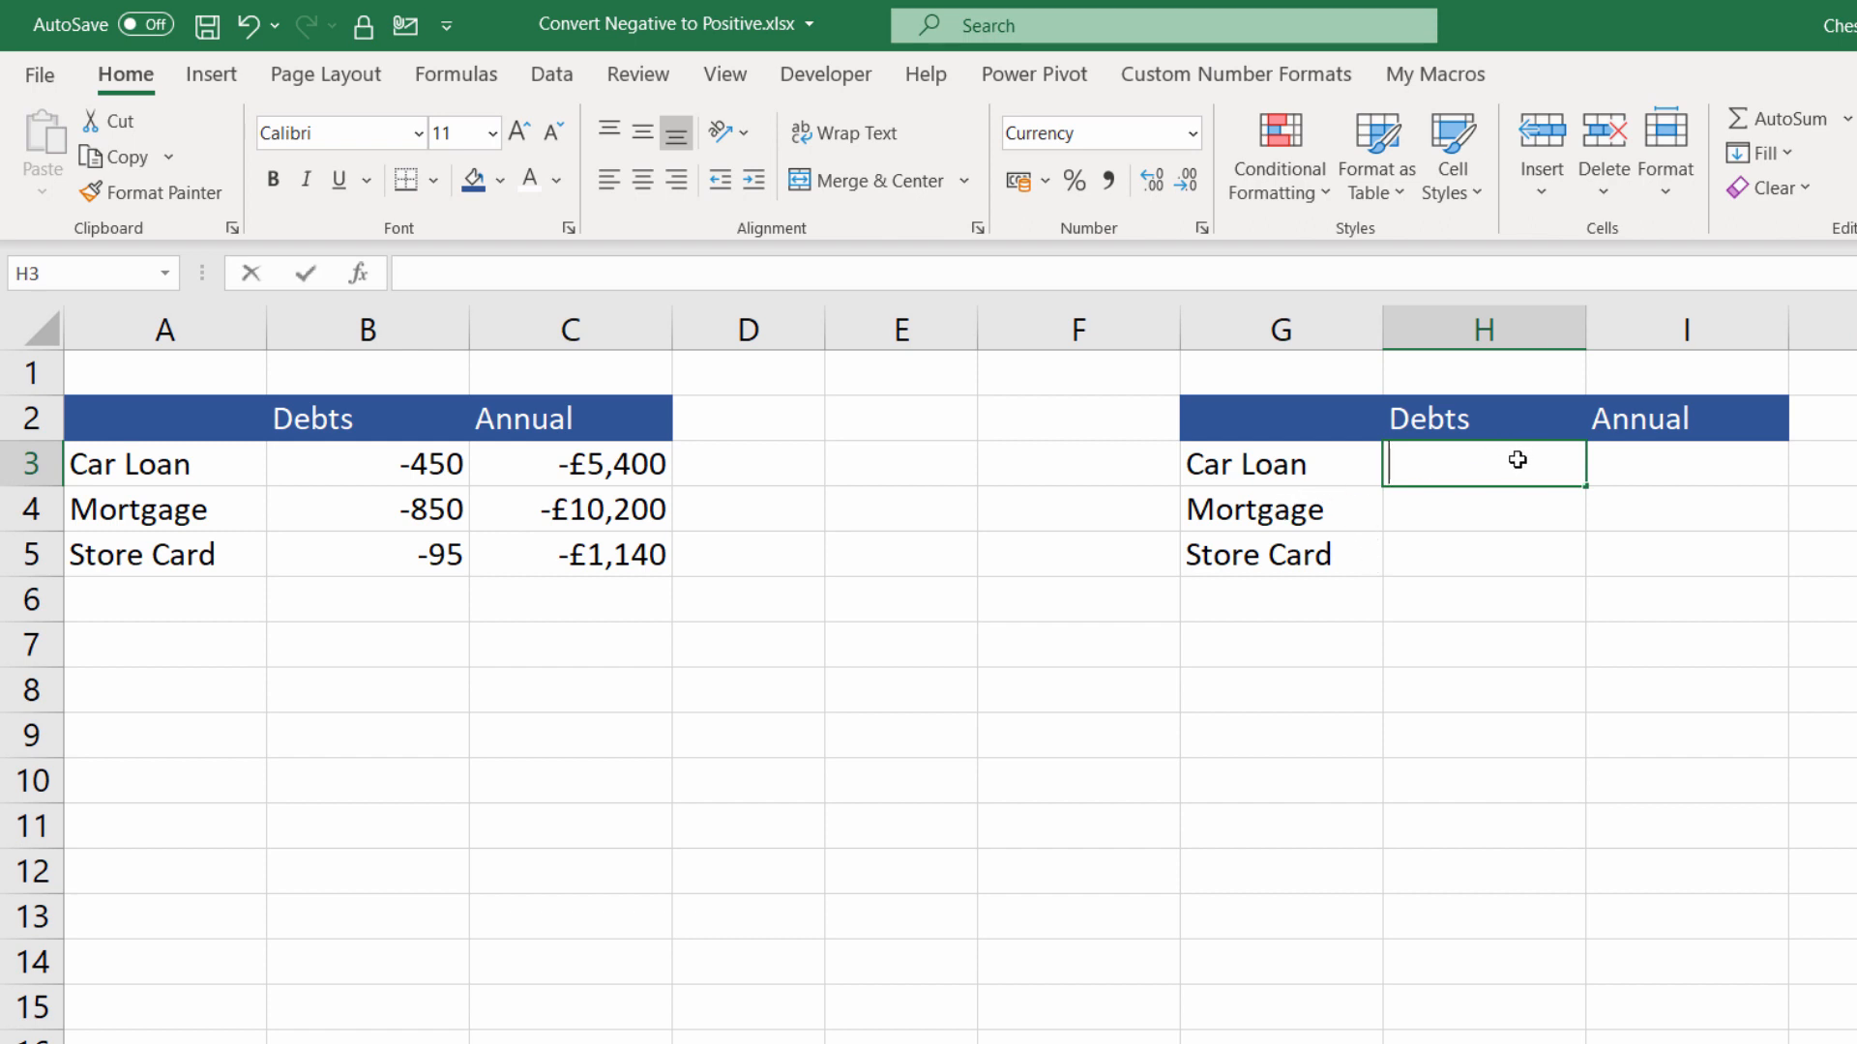
type("=")
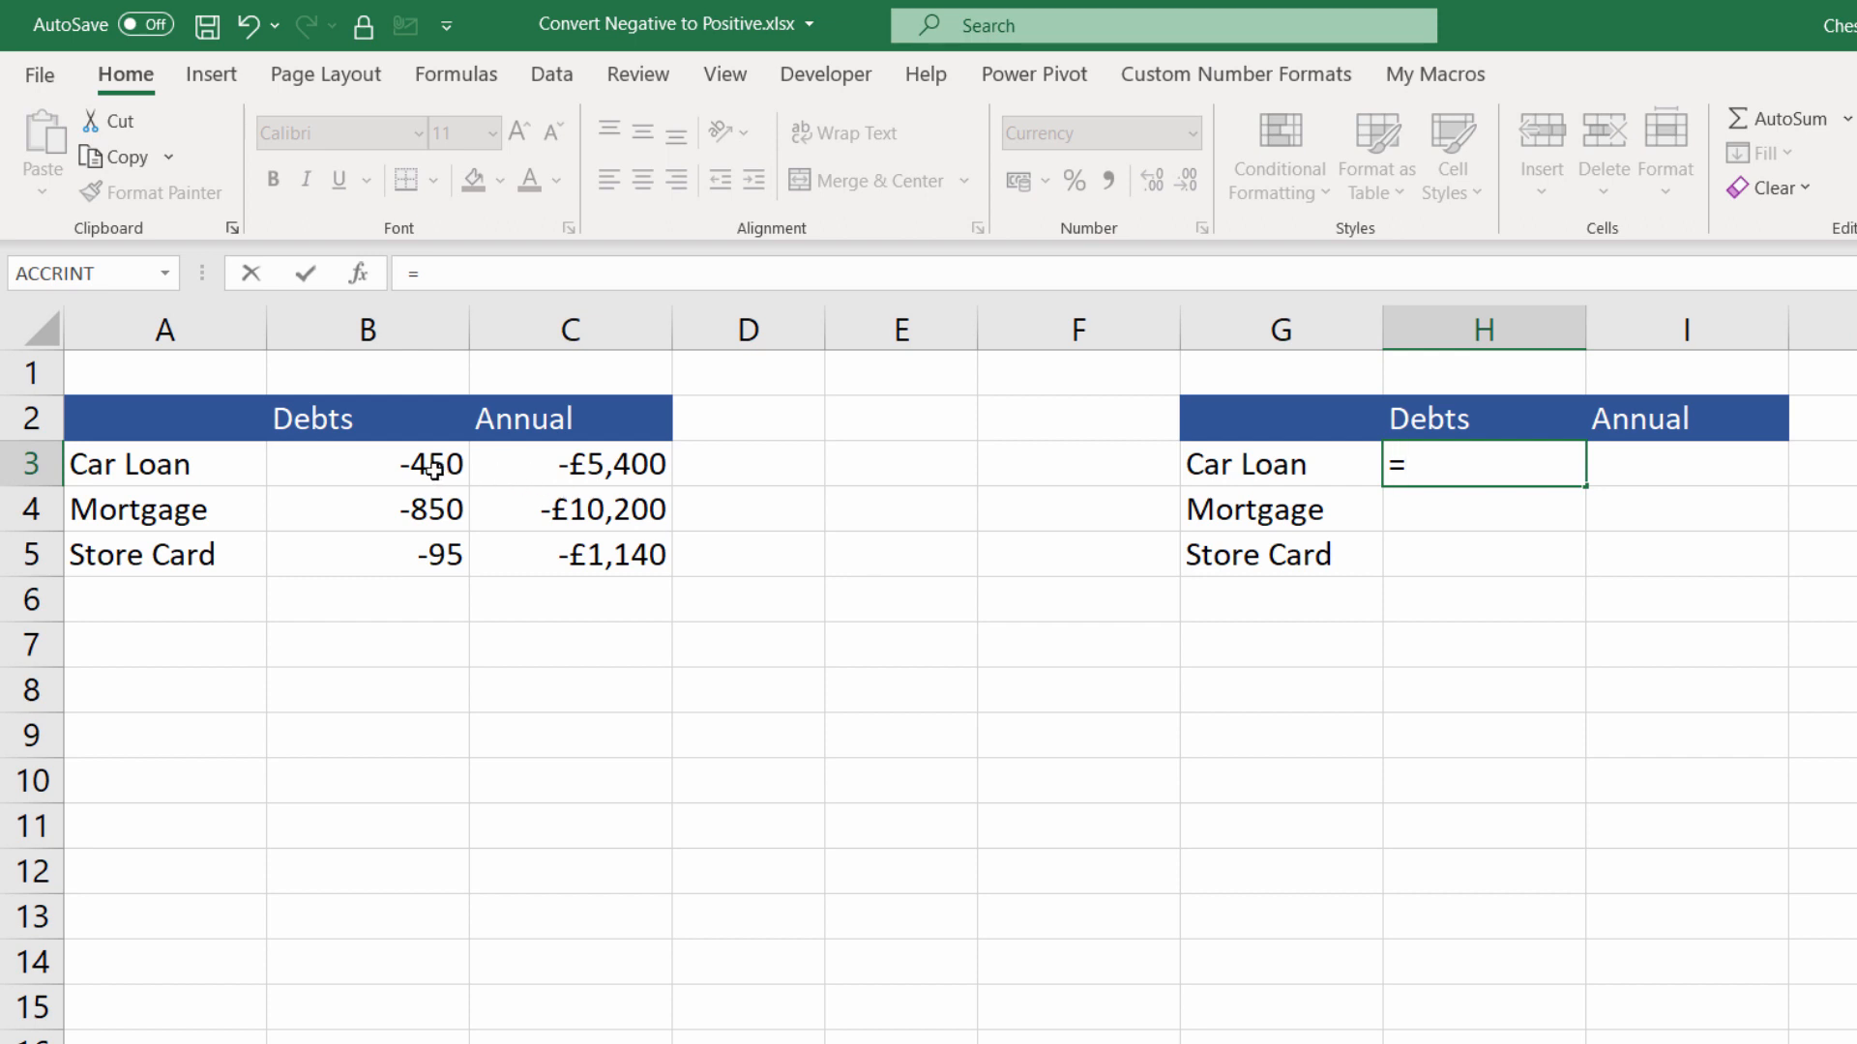
left_click(367, 462)
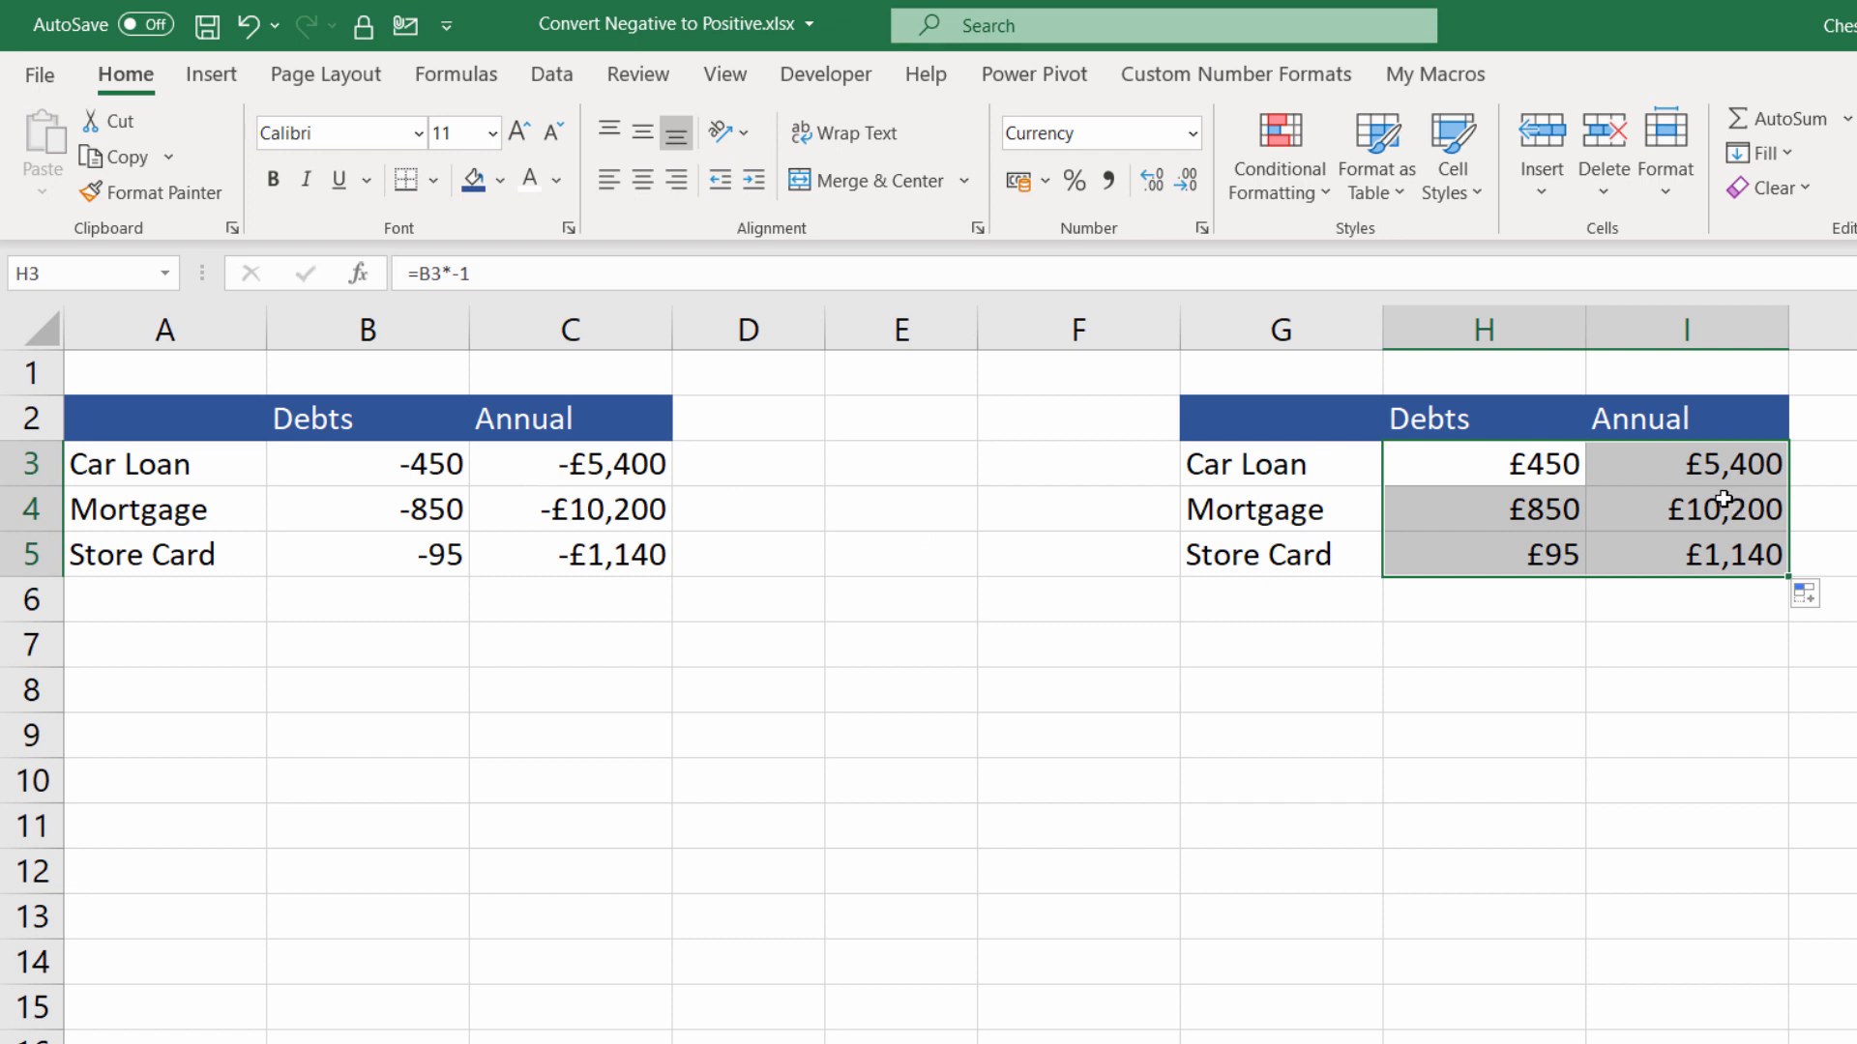
left_click(1687, 462)
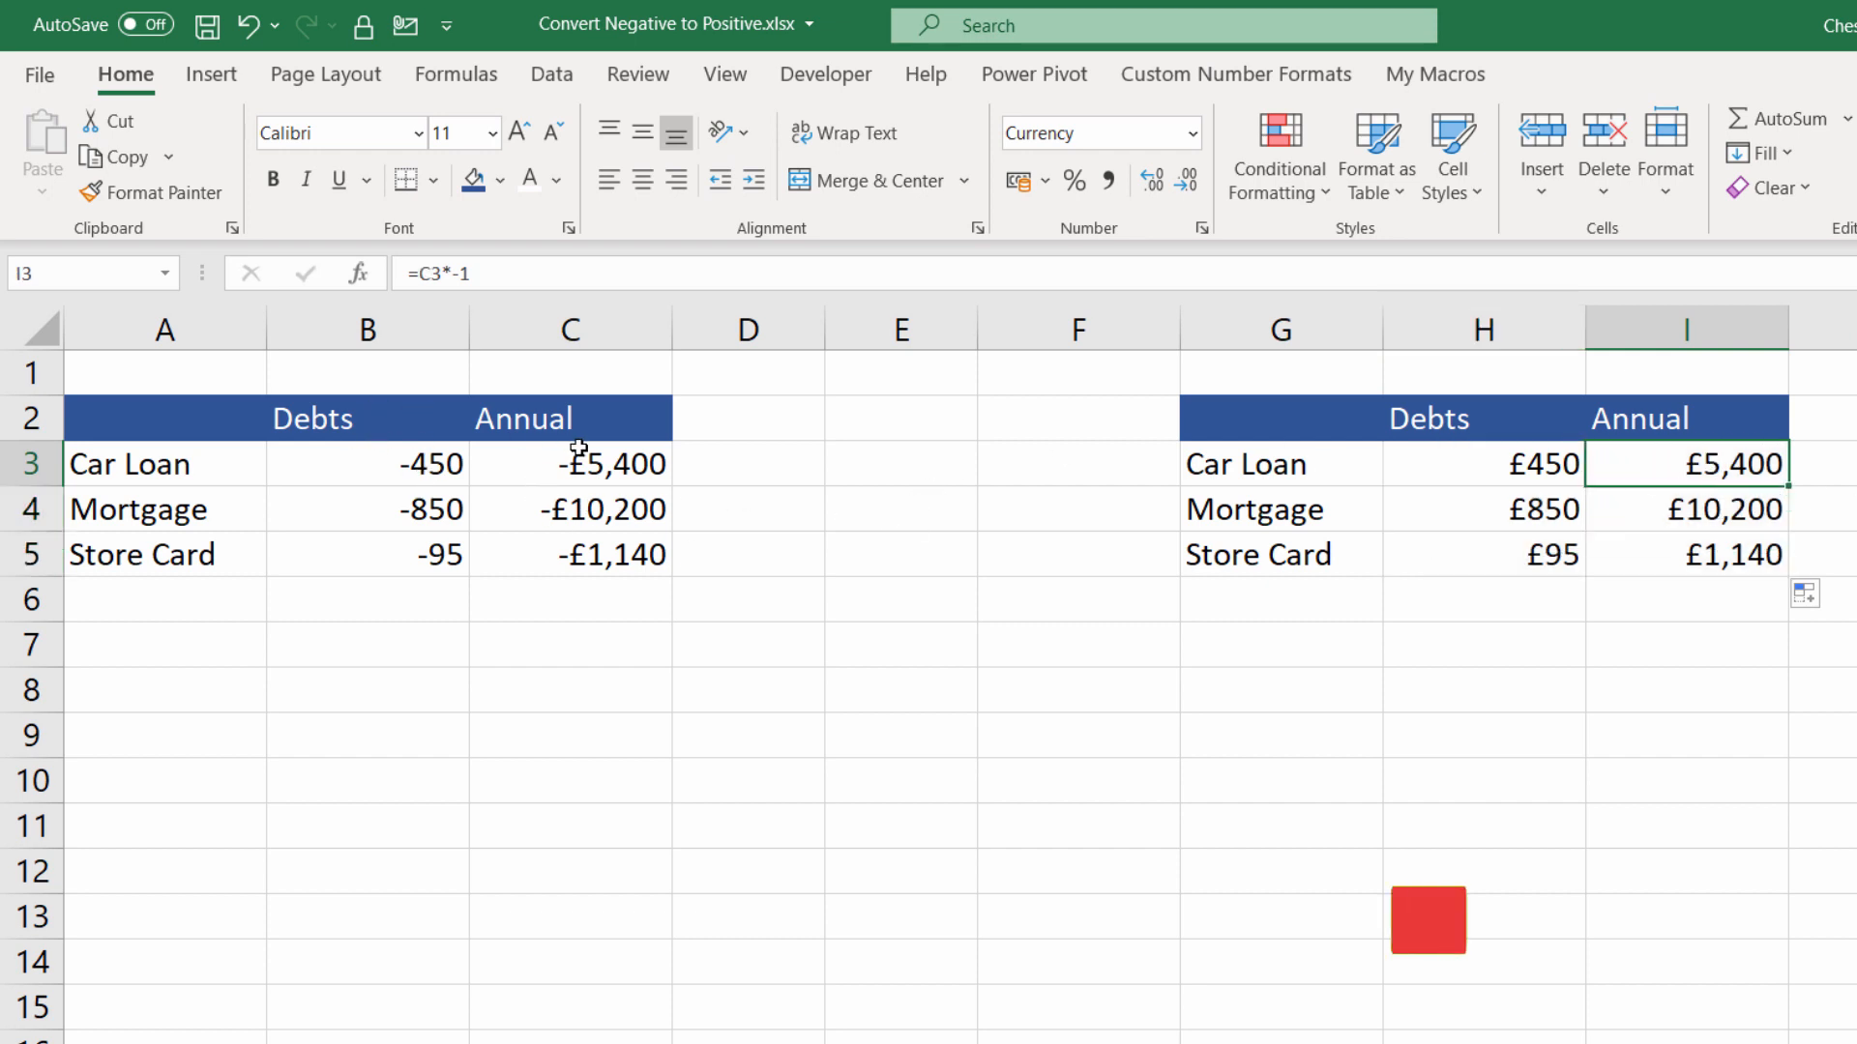